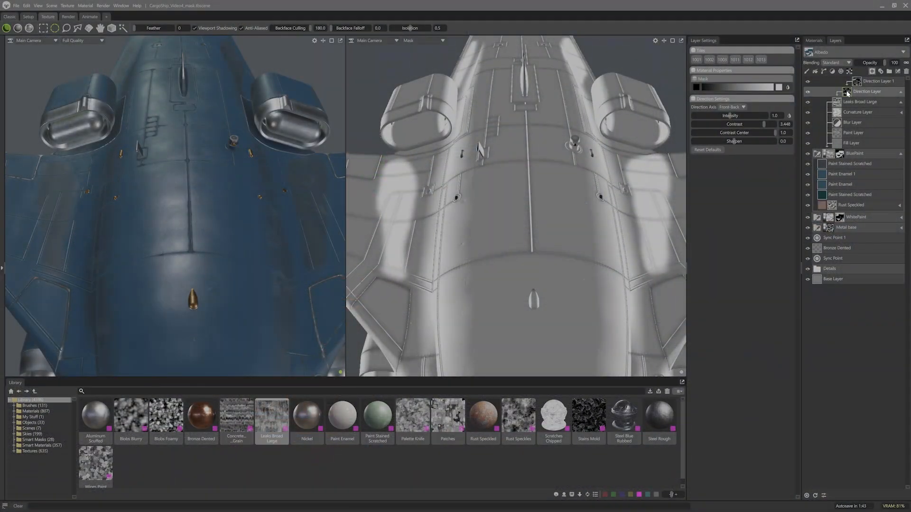
- Set the Direction Layer's blending to Multiply over the leak mask
{"action": "left_click", "coordinate": [832, 62]}
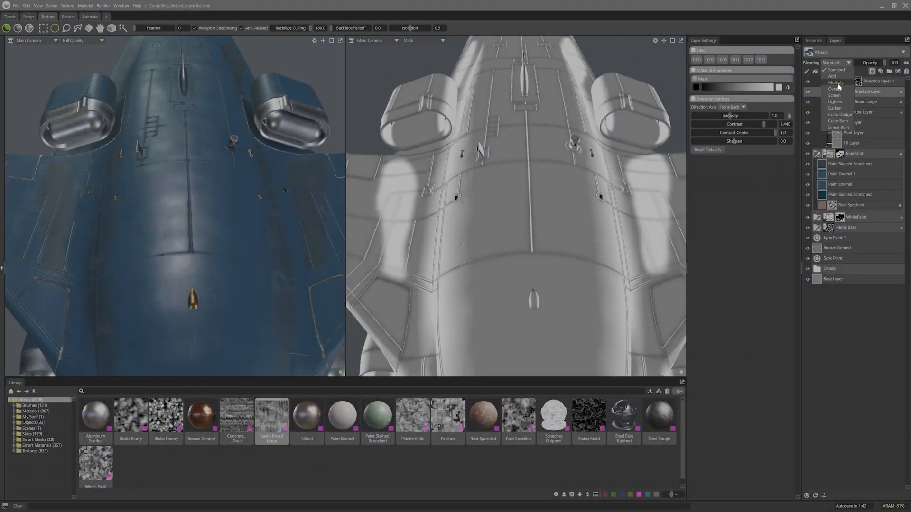
{"action": "left_click", "coordinate": [836, 82]}
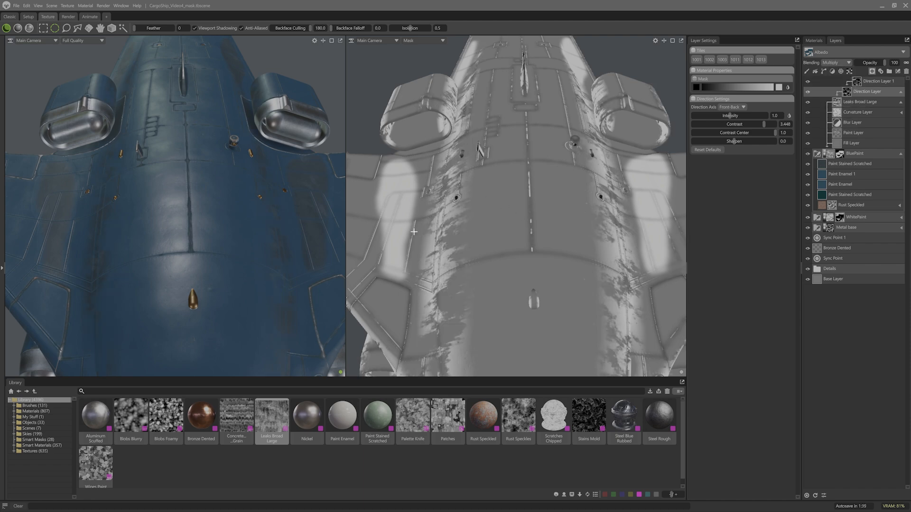
{"action": "mouse_move", "coordinate": [466, 270]}
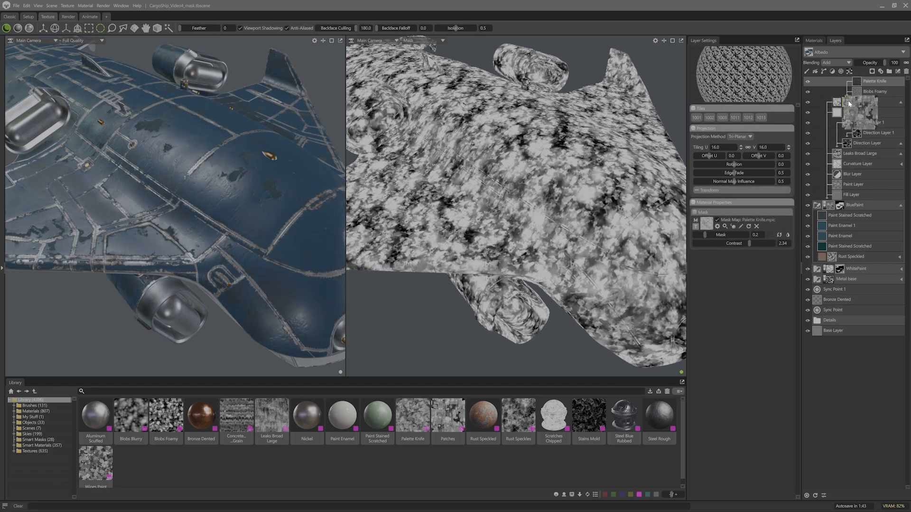
{"action": "left_click", "coordinate": [832, 62]}
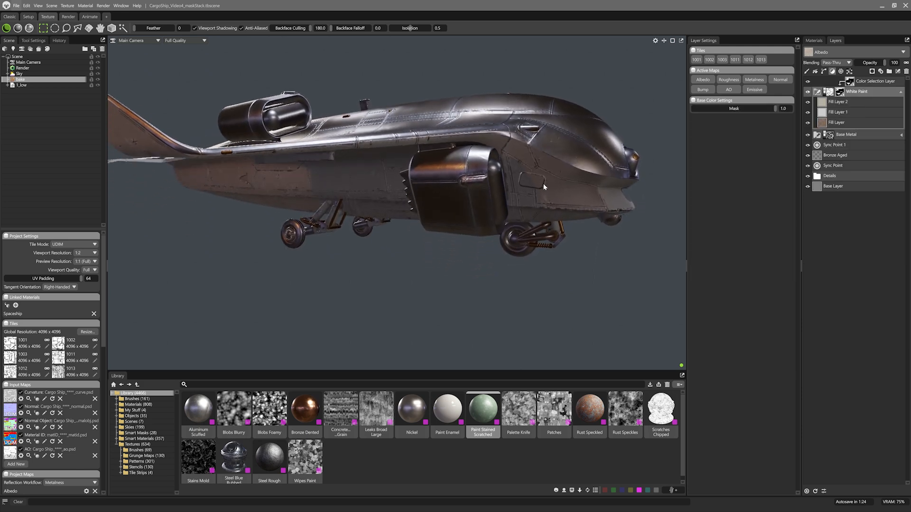
- Orbit the cargo ship to view it from above and collapse the White Paint mask stack
{"action": "left_click_drag", "start_coordinate": [543, 186], "coordinate": [492, 243]}
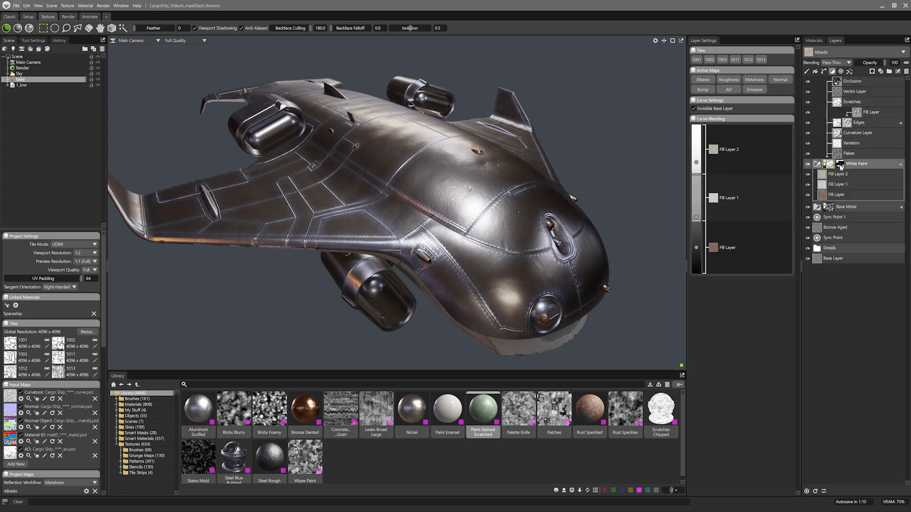
{"action": "left_click", "coordinate": [814, 163]}
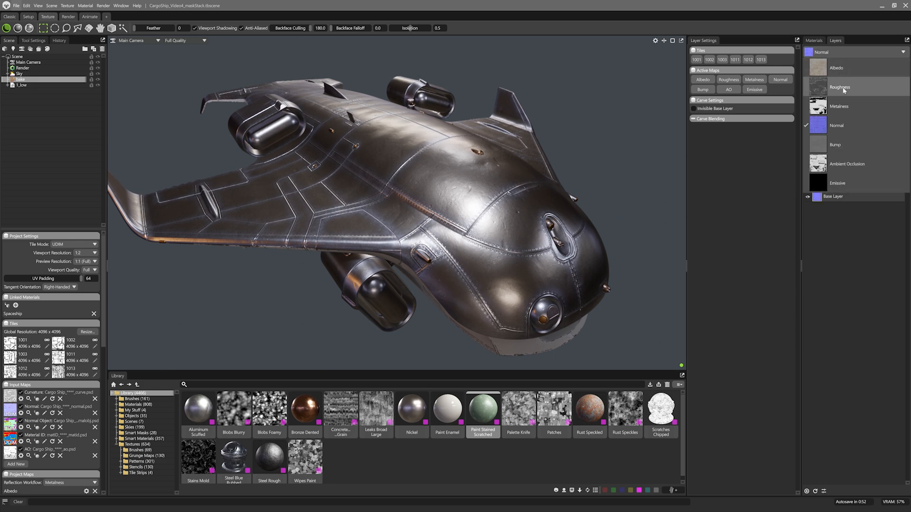
- Check the displayed texture channel and add the Blue Paint group above White Paint
{"action": "left_click", "coordinate": [849, 62]}
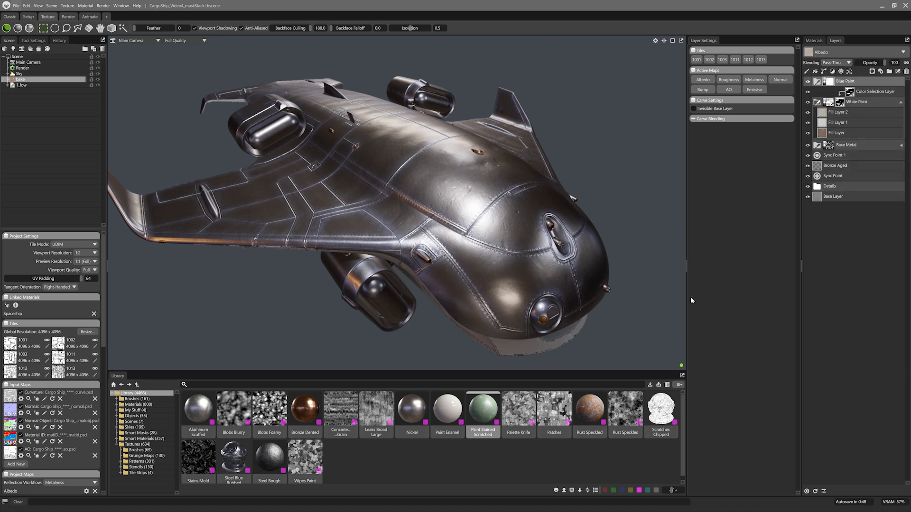
{"action": "left_click", "coordinate": [588, 409]}
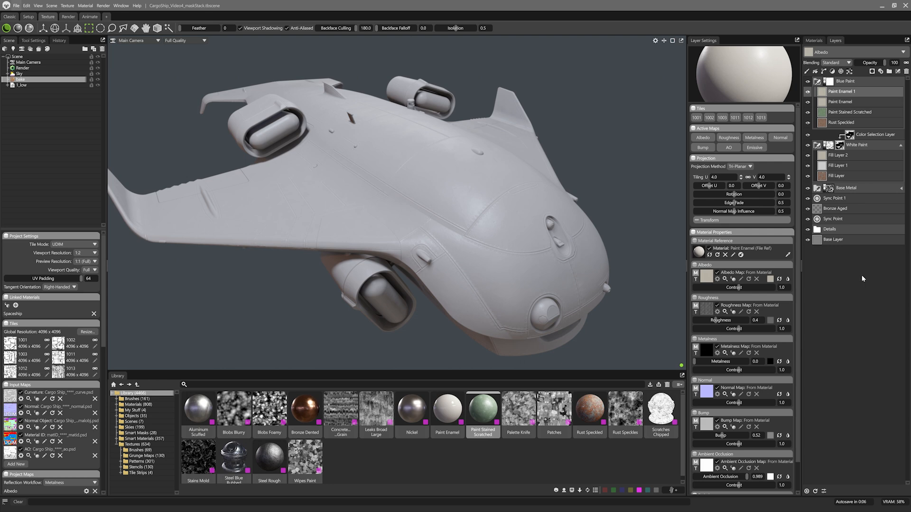
- Exclude Metalness and AO from the Paint Stained Scratched layer
{"action": "left_click", "coordinate": [483, 409]}
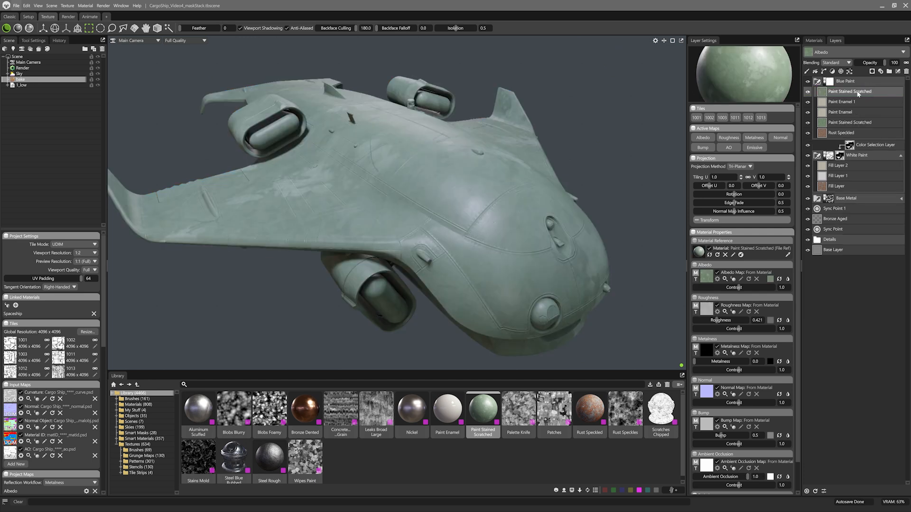
{"action": "left_click", "coordinate": [702, 147]}
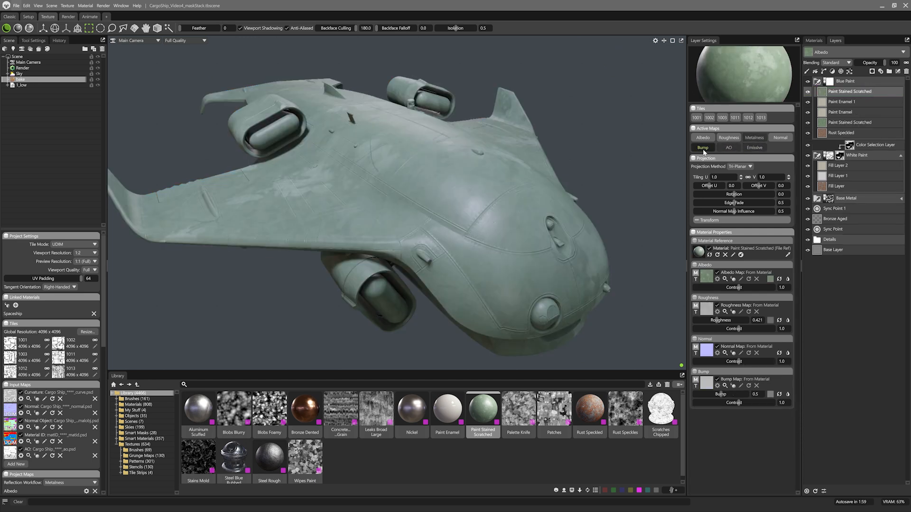
{"action": "left_click", "coordinate": [702, 148]}
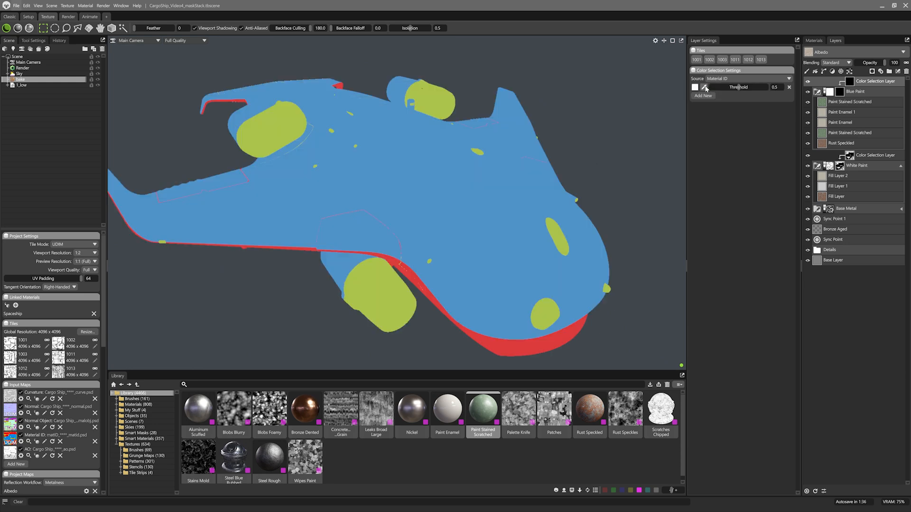
{"action": "mouse_move", "coordinate": [590, 109]}
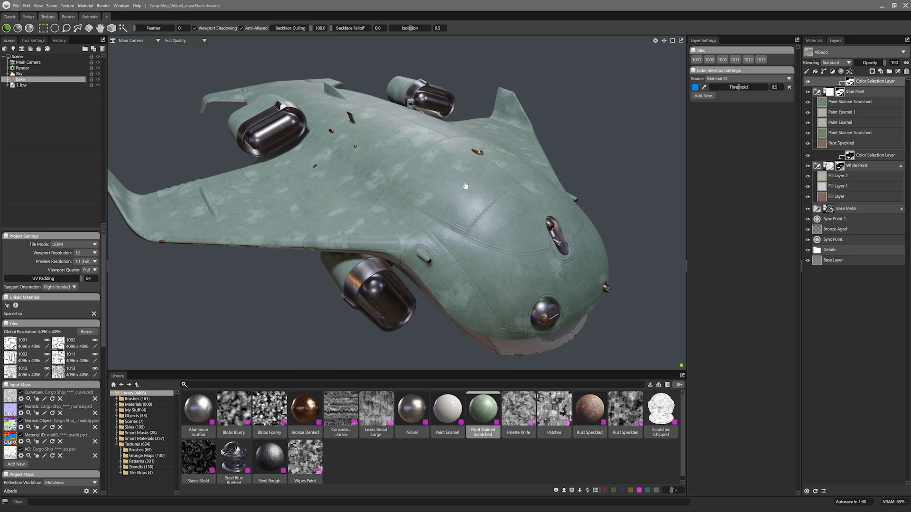
- Pick the blue Material ID colour so the hull turns blue
{"action": "left_click", "coordinate": [696, 88]}
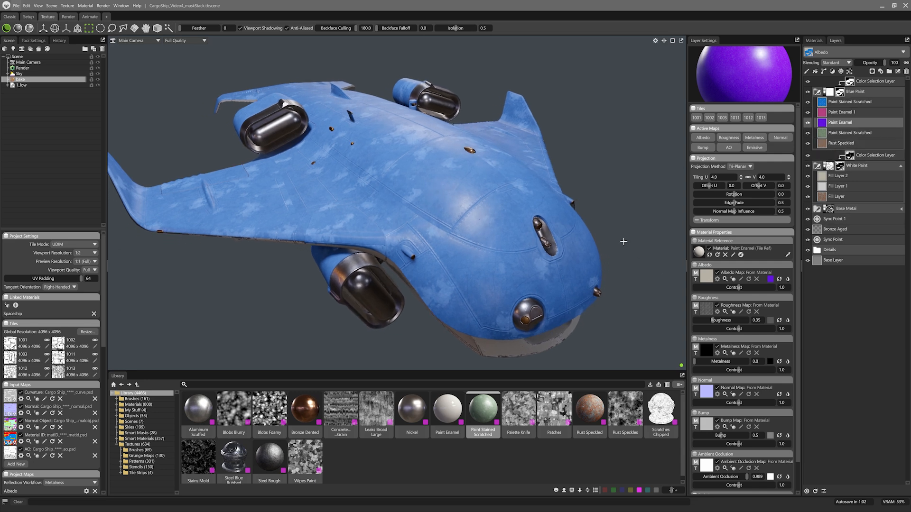
{"action": "left_click_drag", "start_coordinate": [624, 241], "coordinate": [642, 227]}
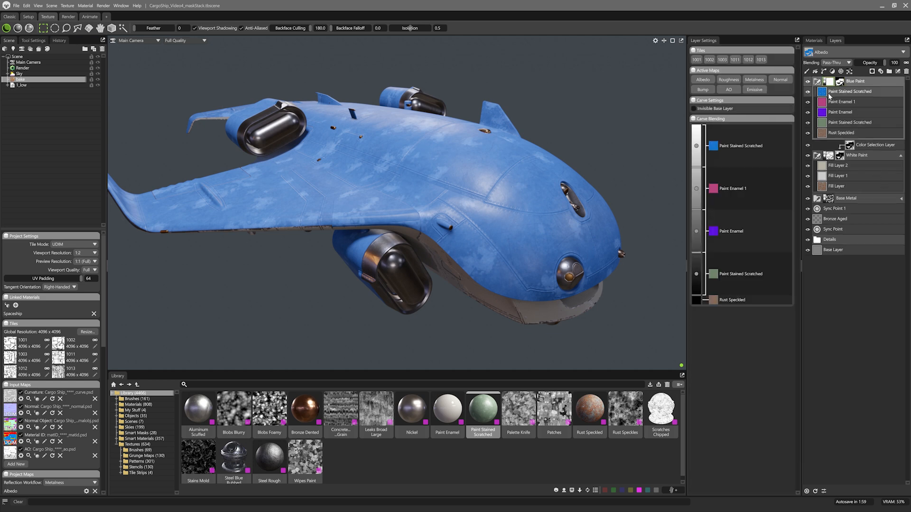
{"action": "mouse_move", "coordinate": [755, 334]}
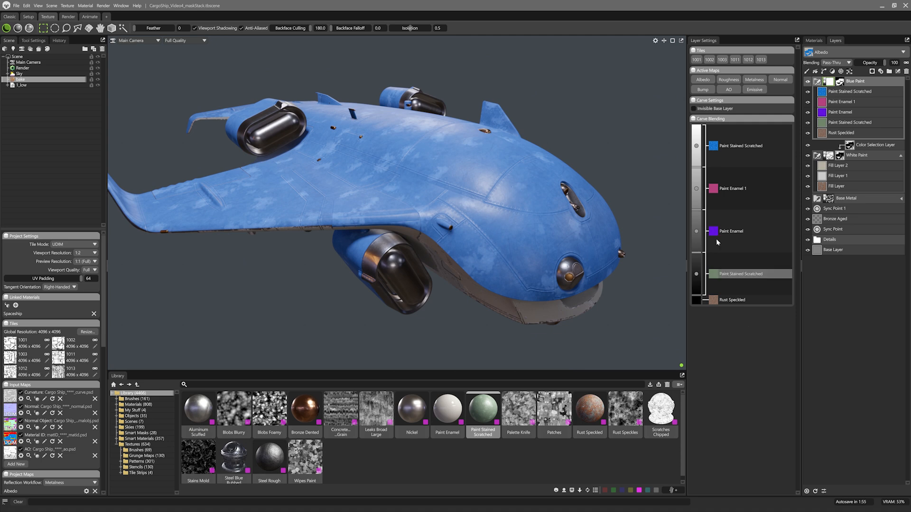
- Adjust where Paint Enamel blends along the Carve Blending depth gradient
{"action": "left_click", "coordinate": [672, 40]}
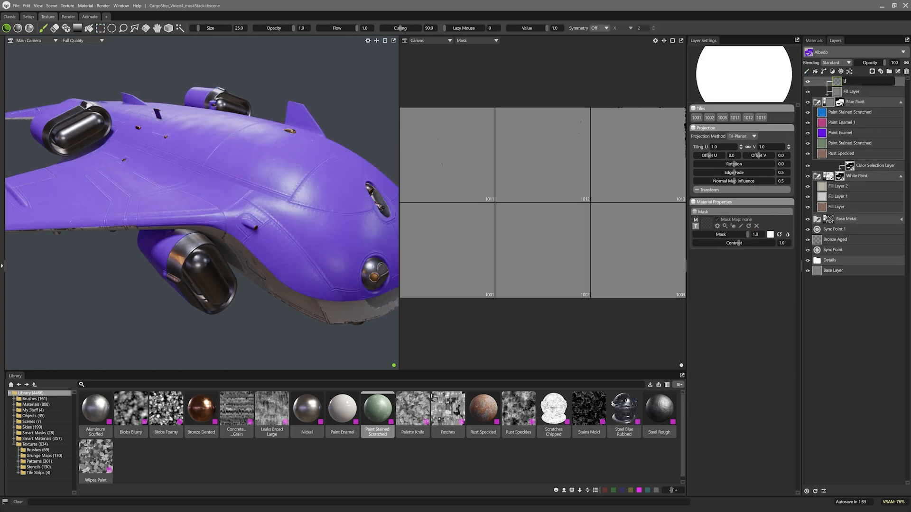
- Name the paint mask 'Lare Stain' and lasso a leak stain area on the hull
{"action": "type", "text": "Lare Stains"}
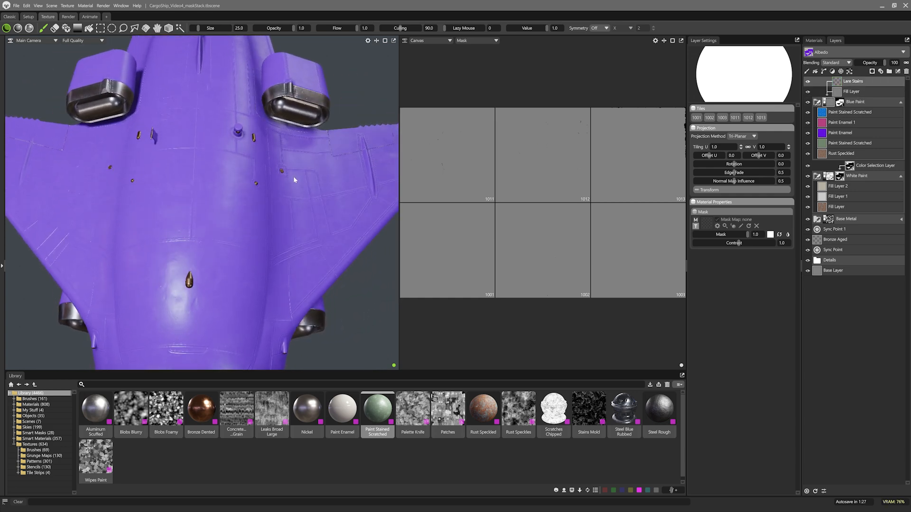
{"action": "left_click", "coordinate": [124, 28]}
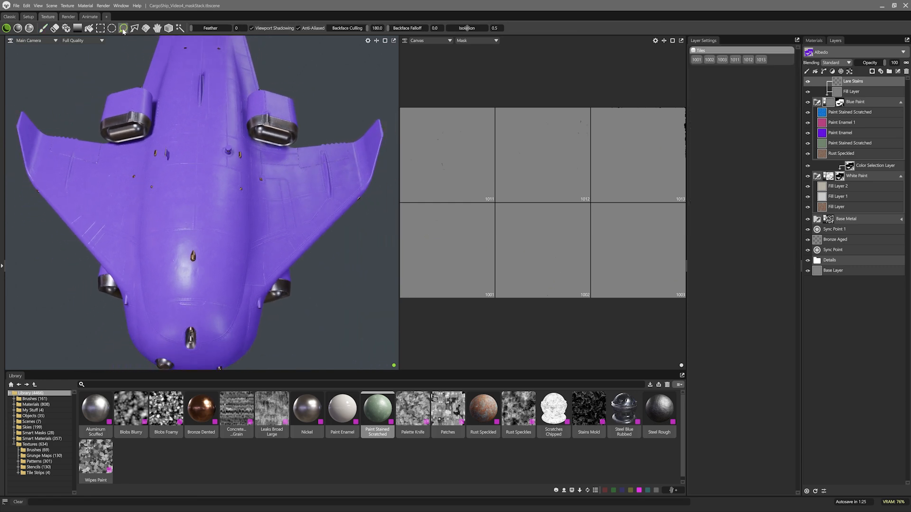
{"action": "left_click_drag", "start_coordinate": [254, 155], "coordinate": [259, 241]}
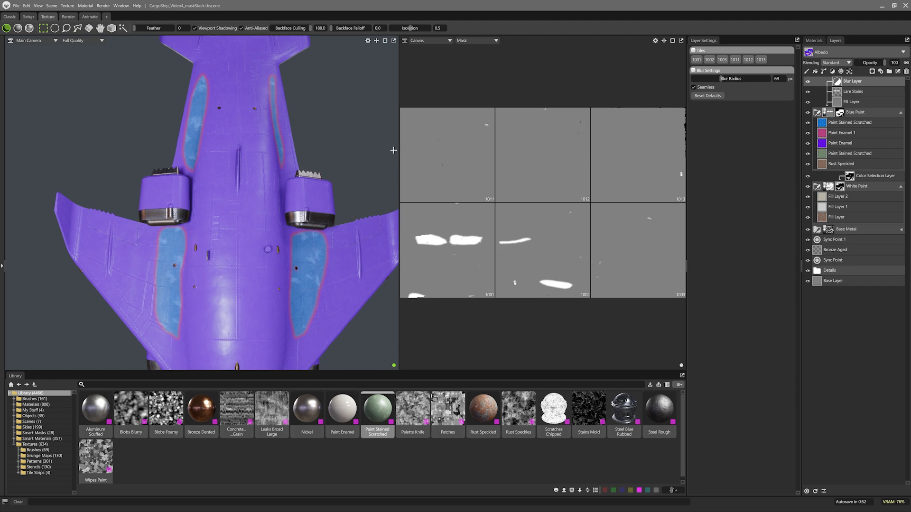
{"action": "mouse_move", "coordinate": [362, 149]}
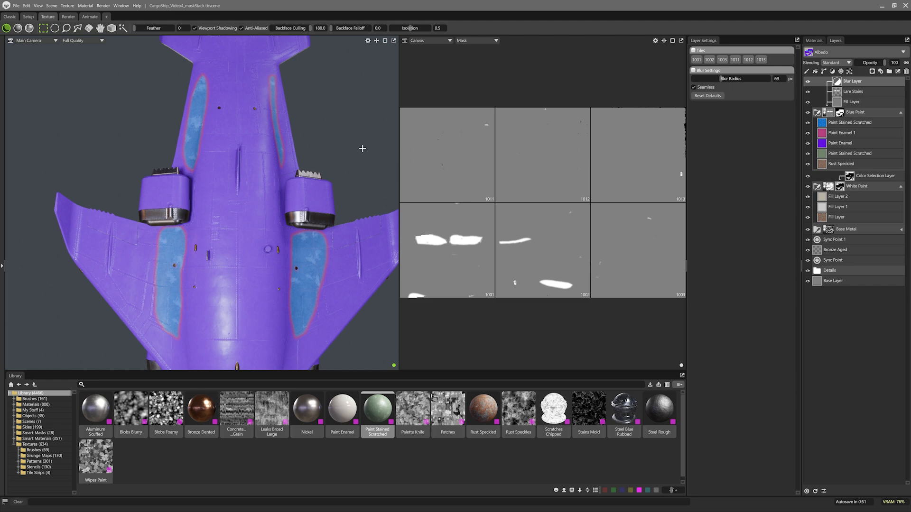
{"action": "mouse_move", "coordinate": [416, 93]}
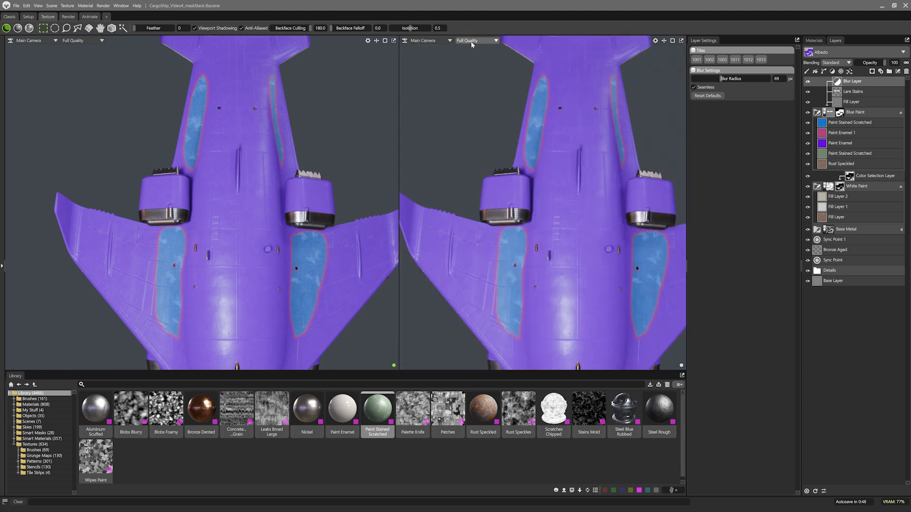
- Set the right viewport to display the fill layer's mask
{"action": "left_click", "coordinate": [476, 40]}
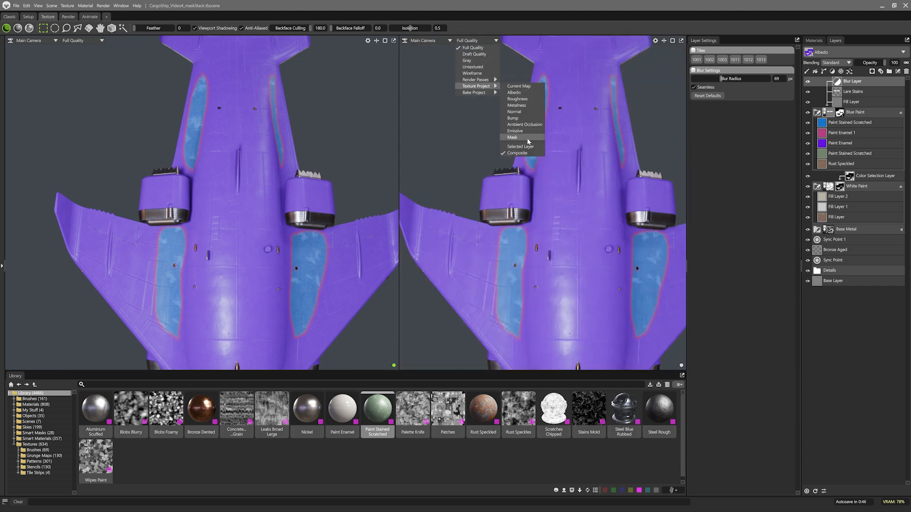
{"action": "left_click", "coordinate": [512, 137]}
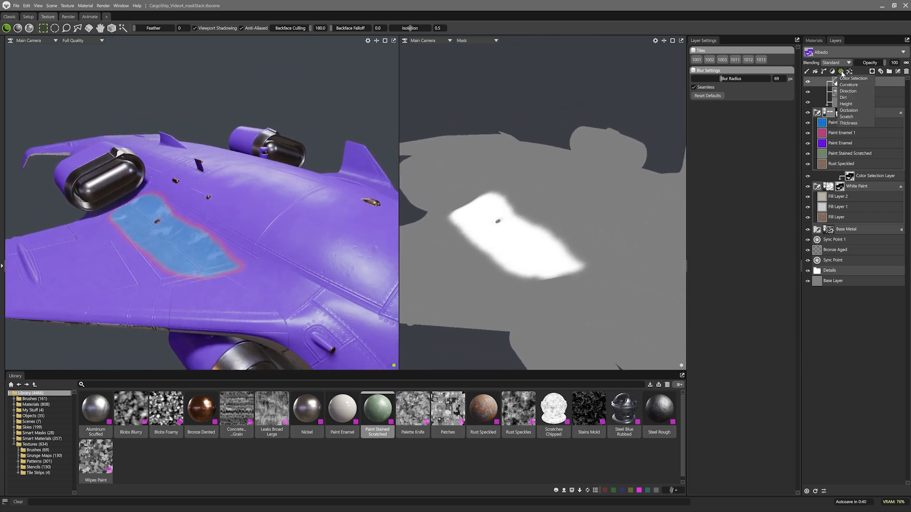
- Add a Curvature mask layer and set its blending to Multiply
{"action": "left_click", "coordinate": [849, 84]}
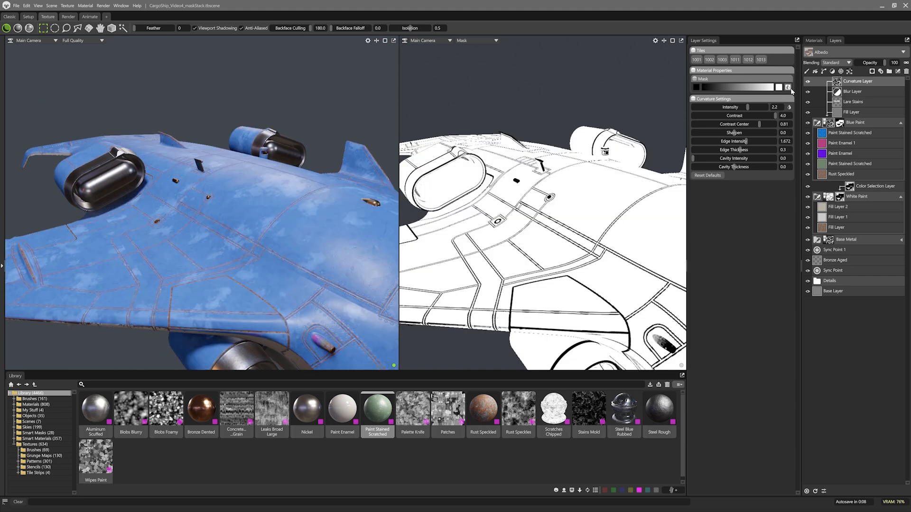
{"action": "left_click", "coordinate": [842, 62]}
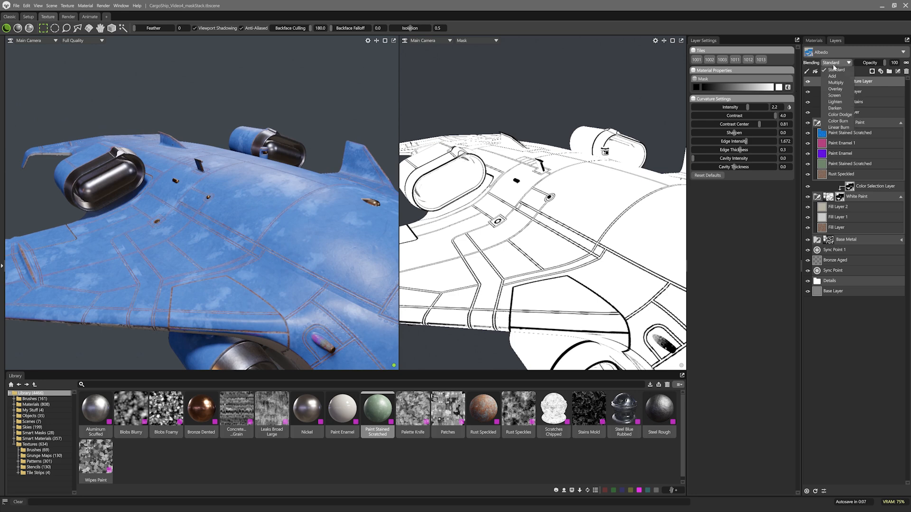
{"action": "left_click", "coordinate": [835, 82]}
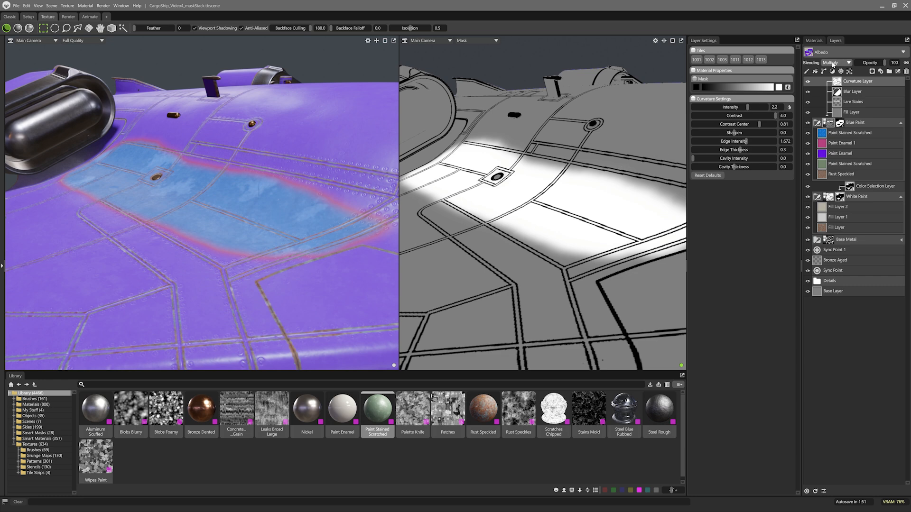
- Add a Perlin noise layer at the top of the Blue Paint mask stack
{"action": "left_click", "coordinate": [850, 71]}
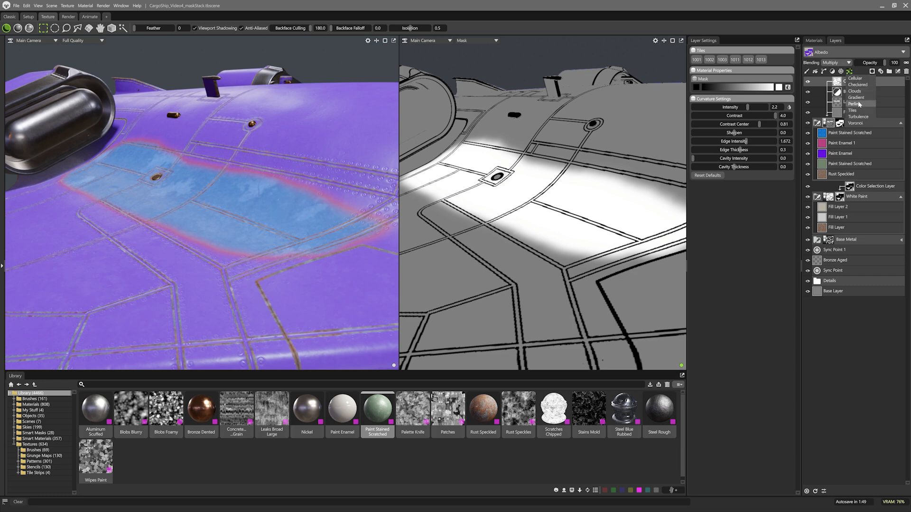
{"action": "mouse_move", "coordinate": [854, 104]}
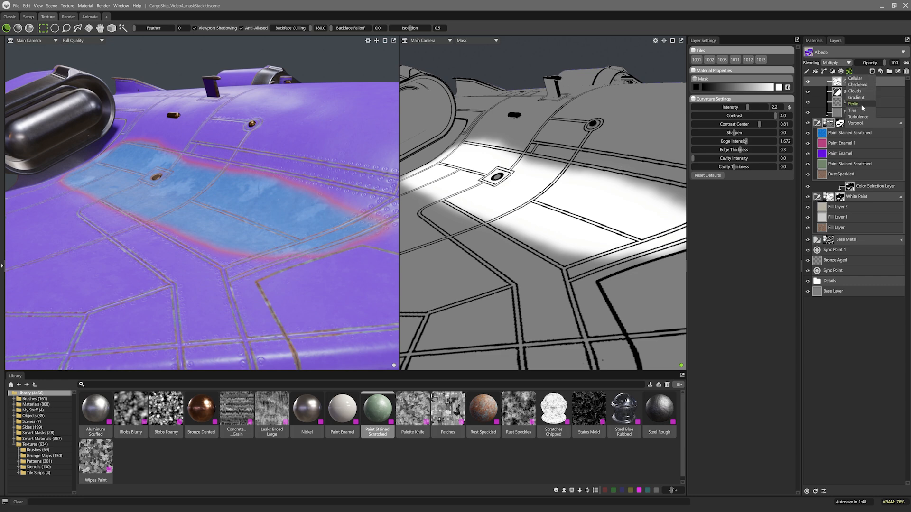
{"action": "left_click", "coordinate": [853, 104]}
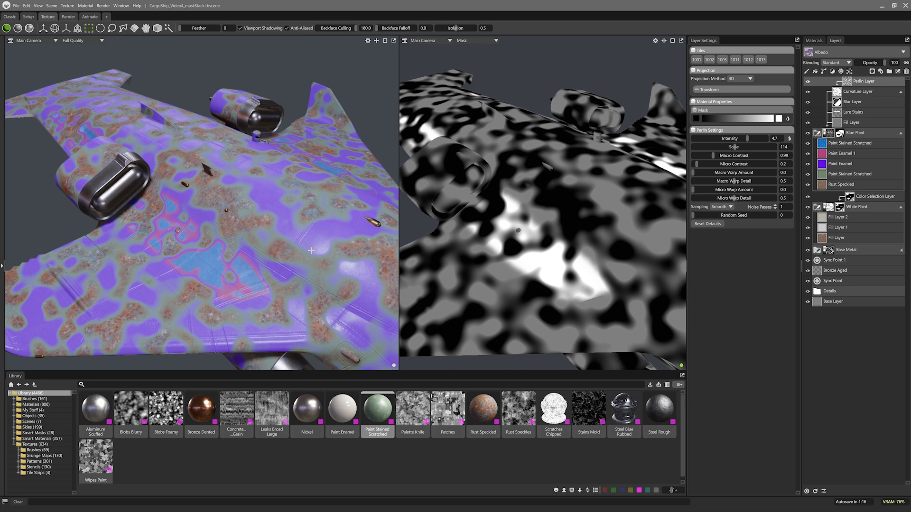
{"action": "left_click", "coordinate": [838, 62]}
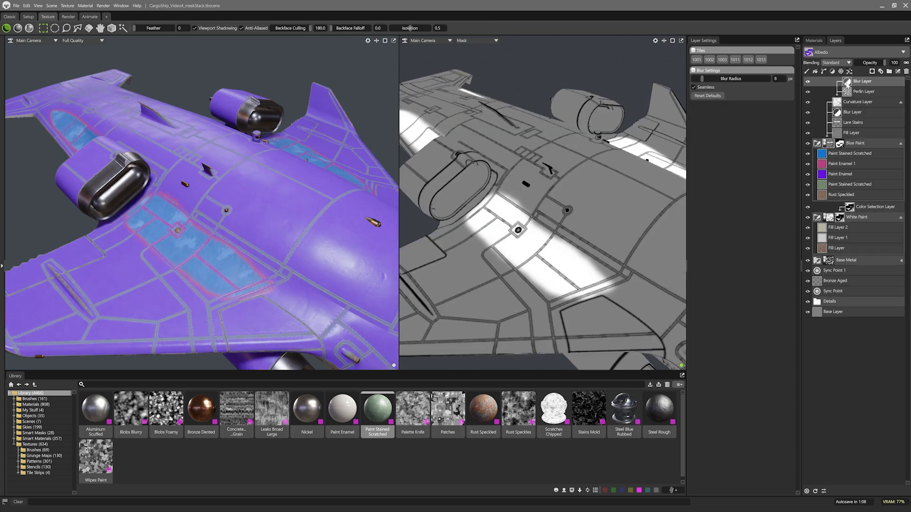
- Raise the Blue Paint mask's Blur layer radius to 46, then select the curvature layer
{"action": "left_click", "coordinate": [773, 78]}
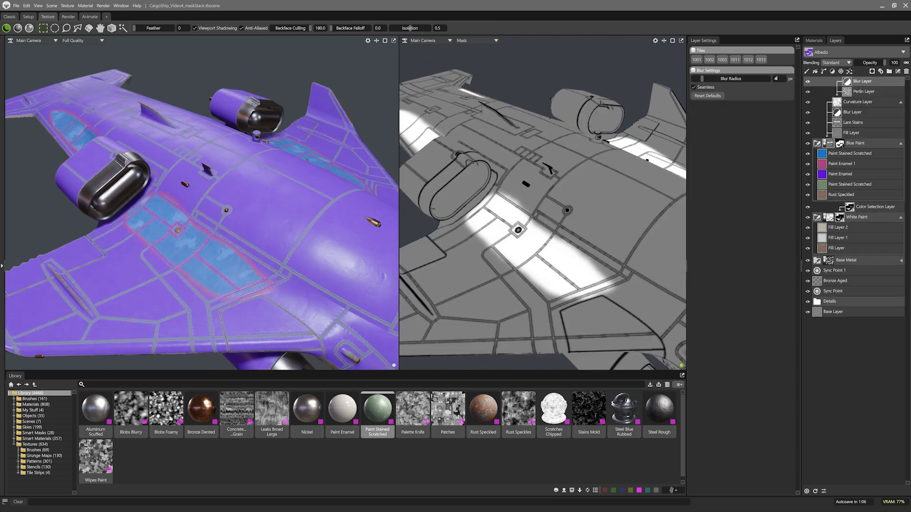
{"action": "left_click_drag", "start_coordinate": [732, 78], "coordinate": [779, 78]}
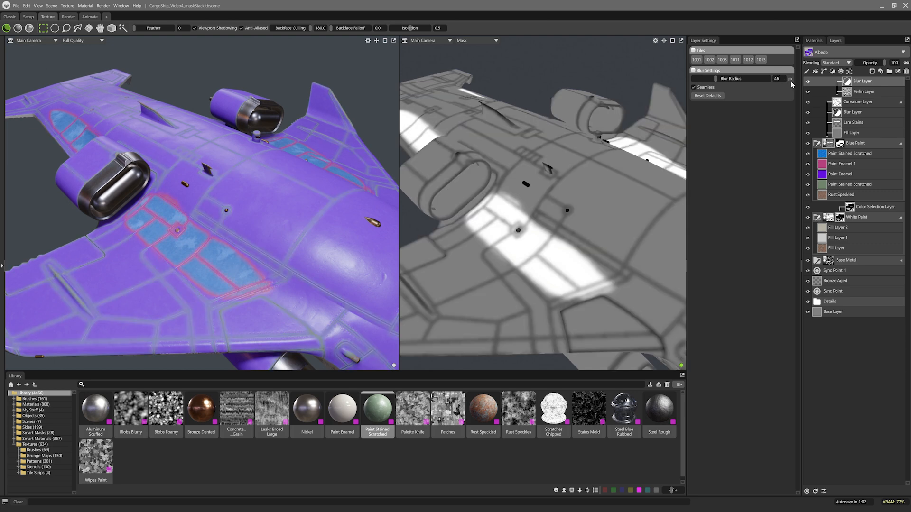
{"action": "left_click", "coordinate": [857, 102]}
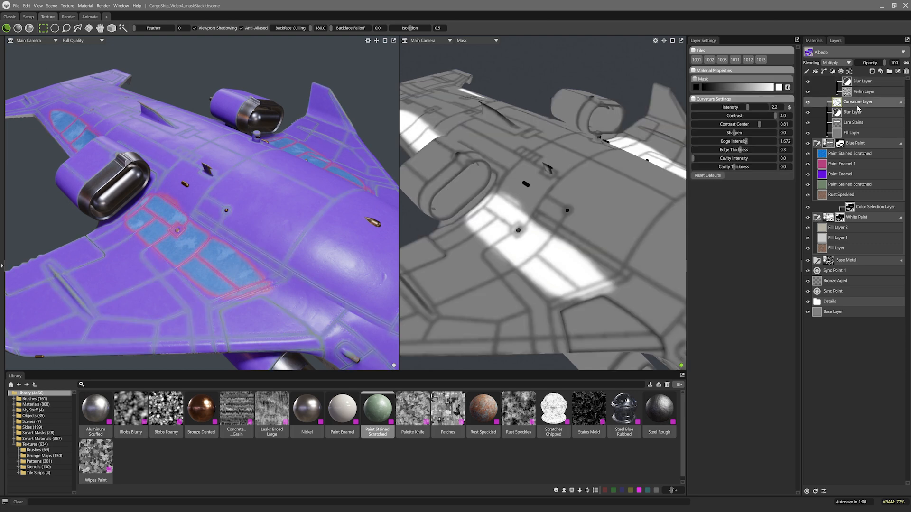
{"action": "left_click", "coordinate": [271, 404]}
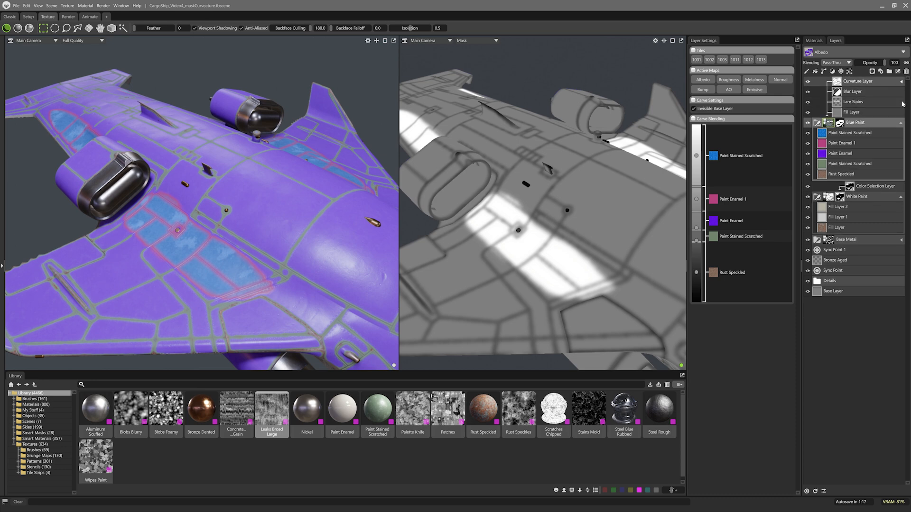
{"action": "mouse_move", "coordinate": [887, 85]}
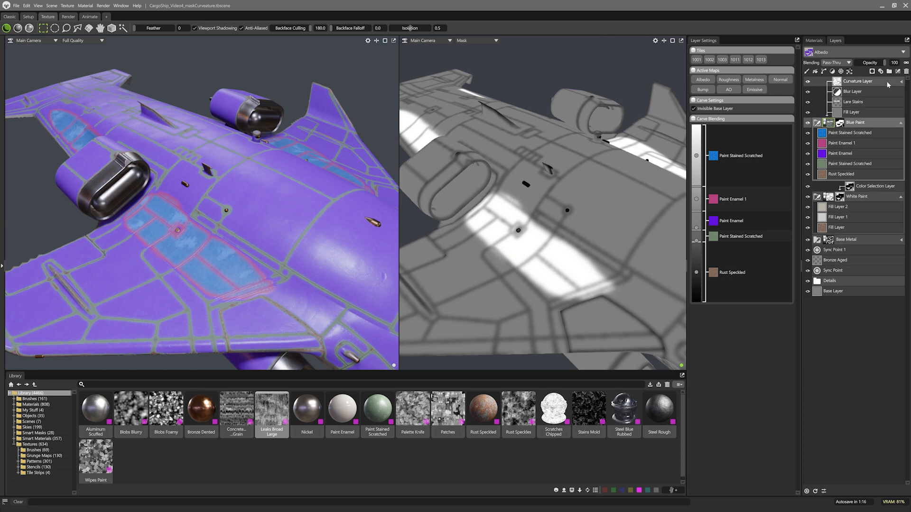
- Add a Leaks Broad Large texture layer to the mask with Add blending and contrast 10
{"action": "left_click", "coordinate": [859, 81]}
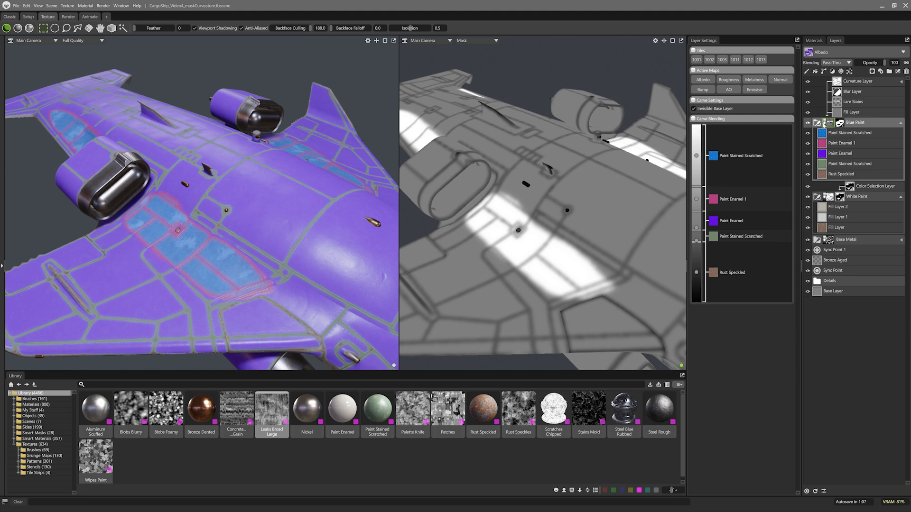
{"action": "left_click", "coordinate": [857, 81]}
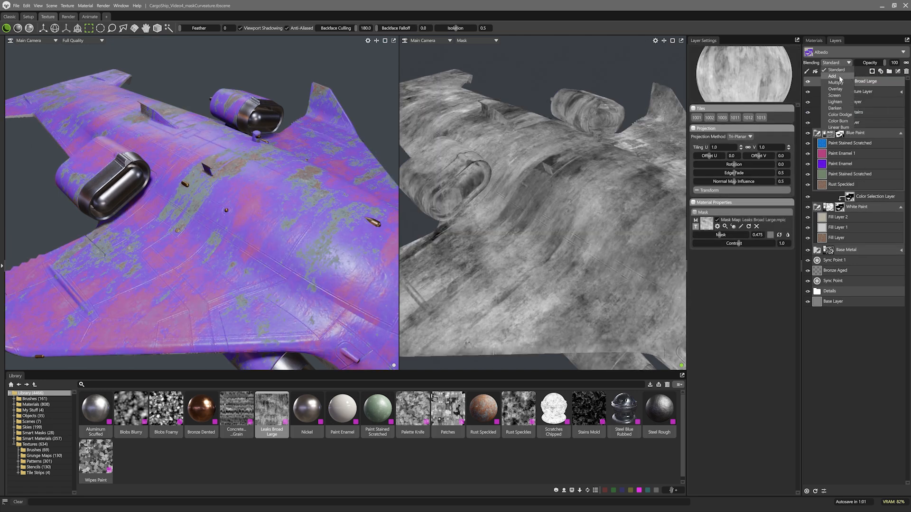
{"action": "left_click", "coordinate": [833, 76]}
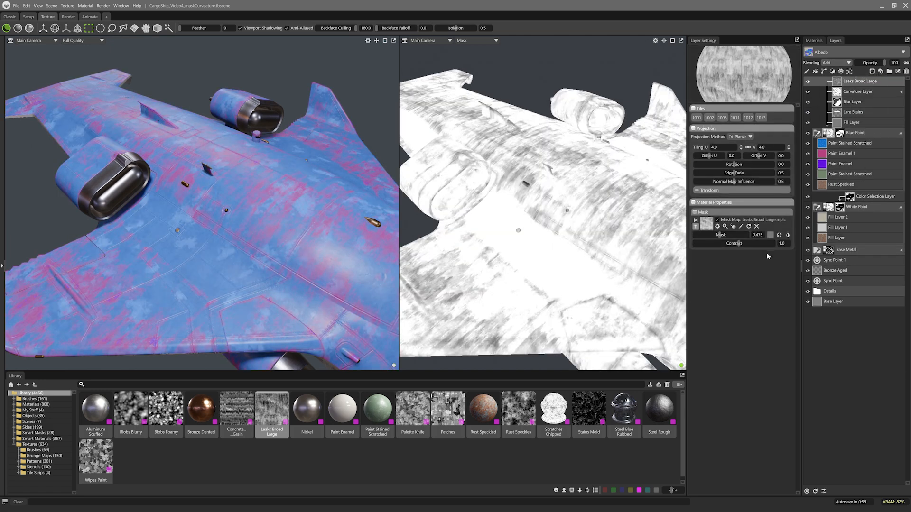
{"action": "left_click_drag", "start_coordinate": [743, 234], "coordinate": [764, 233]}
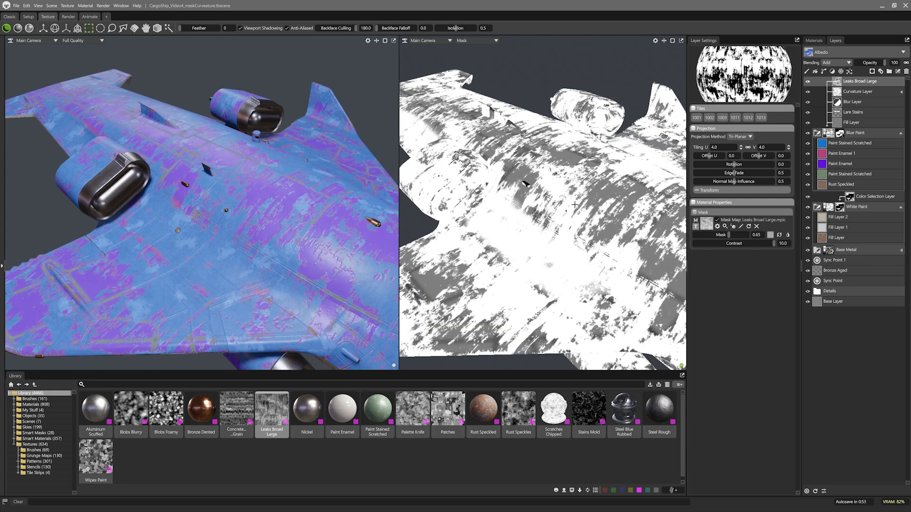
{"action": "mouse_move", "coordinate": [593, 239]}
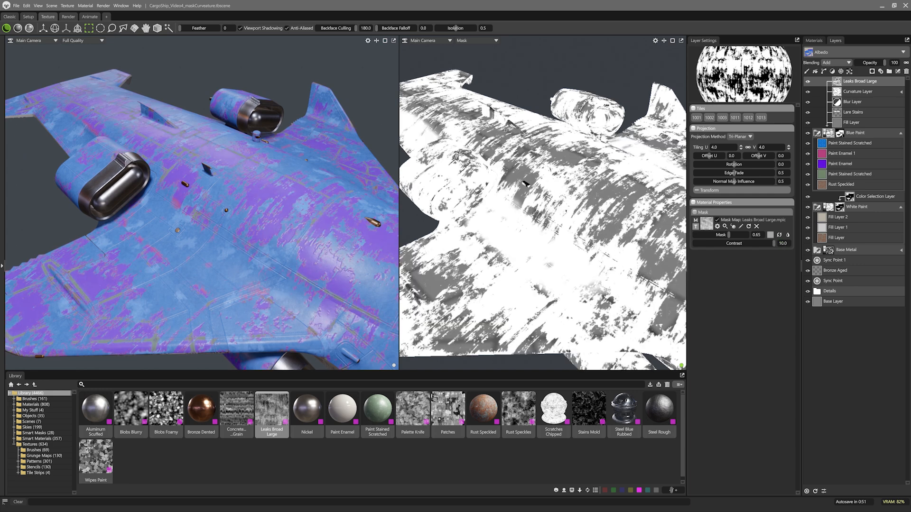
- Add a Front-Back Direction mask layer and raise its contrast
{"action": "left_click", "coordinate": [841, 71]}
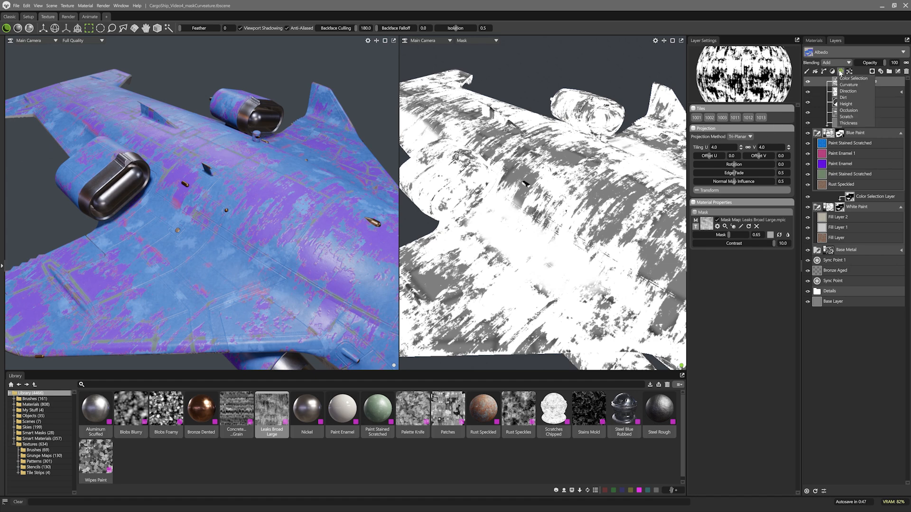
{"action": "mouse_move", "coordinate": [847, 92]}
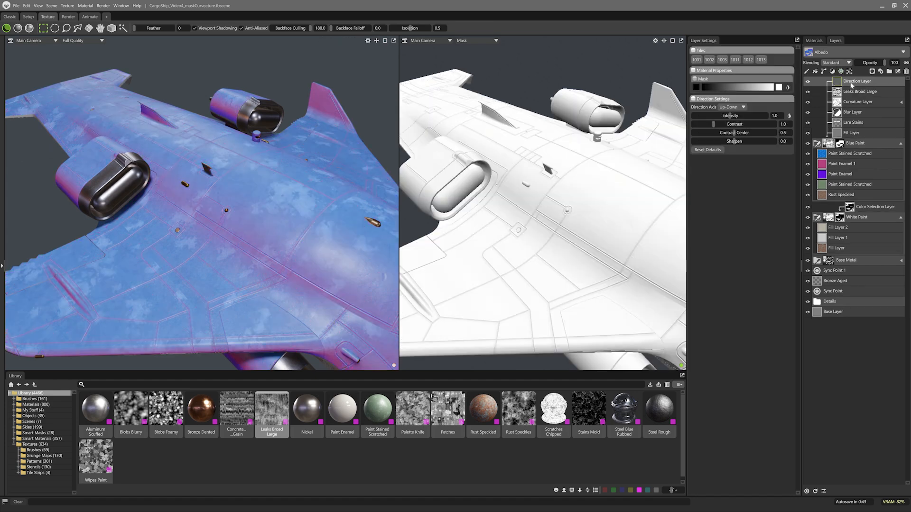
{"action": "left_click", "coordinate": [733, 107]}
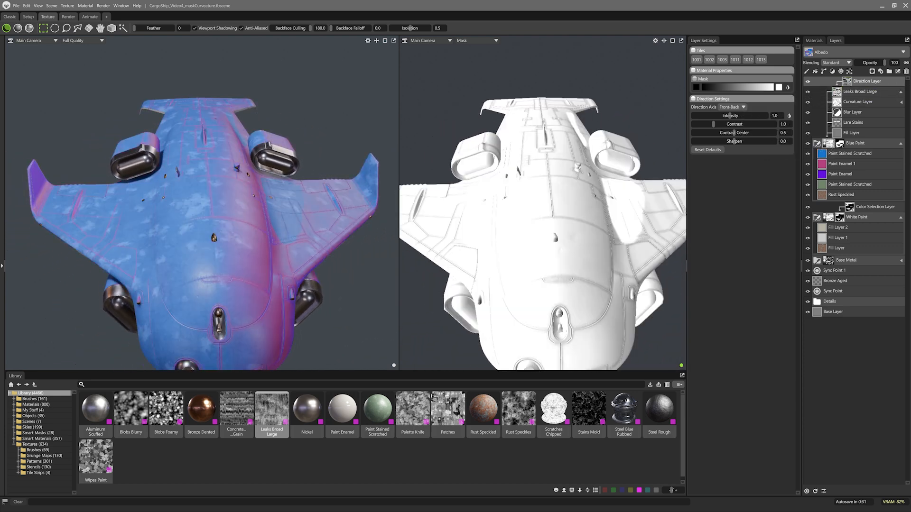
{"action": "left_click_drag", "start_coordinate": [720, 123], "coordinate": [773, 124]}
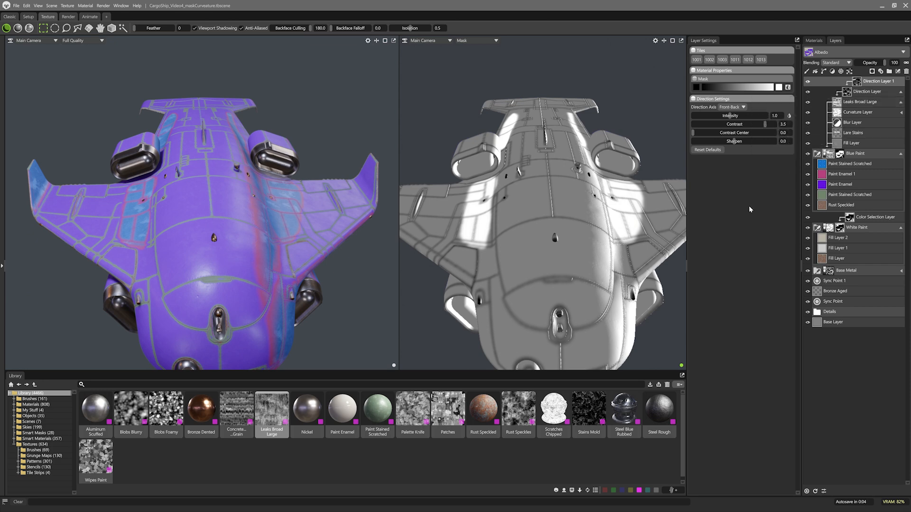
{"action": "mouse_move", "coordinate": [750, 209]}
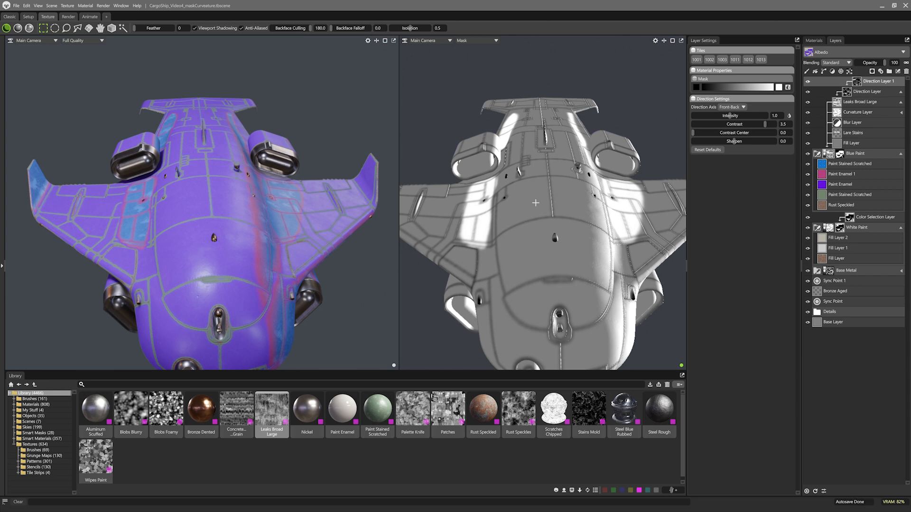
{"action": "mouse_move", "coordinate": [629, 222]}
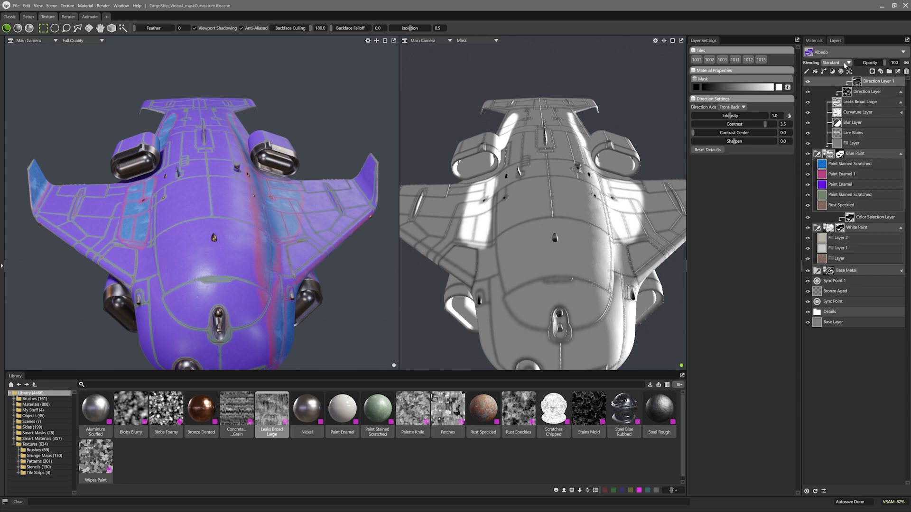
- Change the Direction layer's blending mode, then select the Leaks Broad Large layer
{"action": "left_click", "coordinate": [839, 62]}
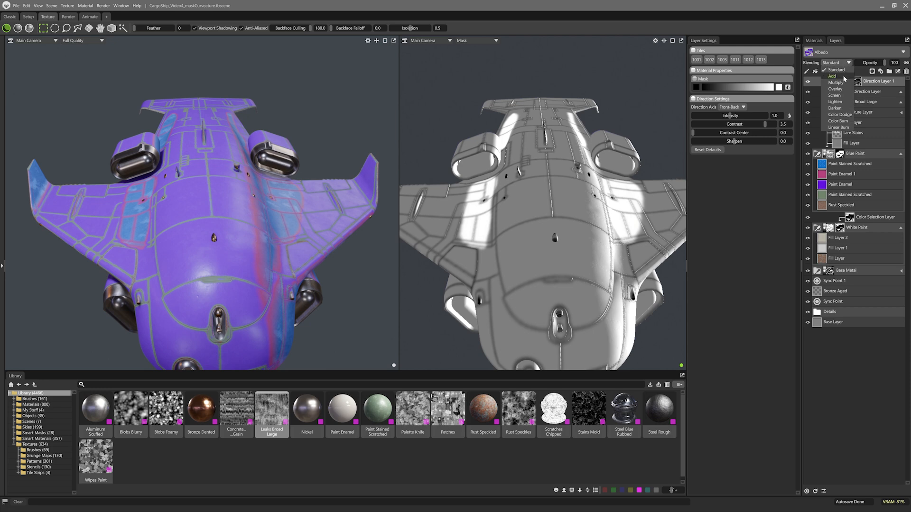
{"action": "left_click", "coordinate": [832, 75]}
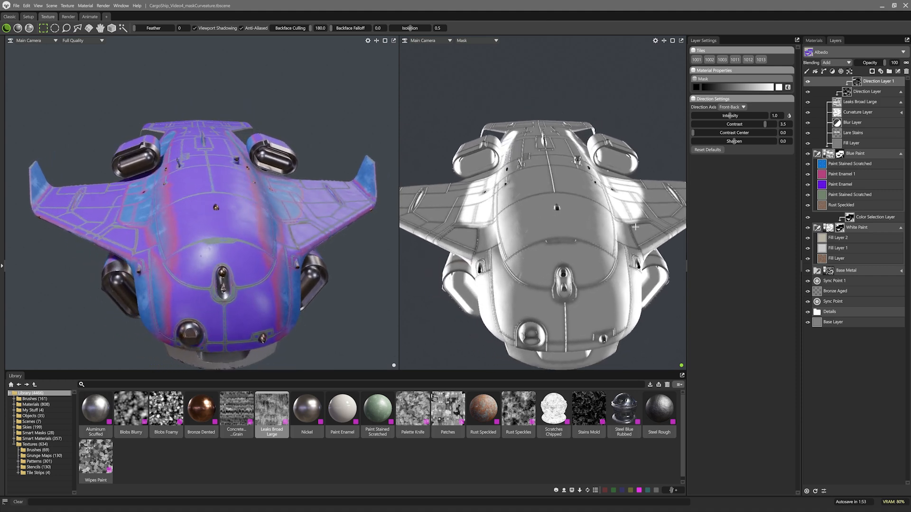
{"action": "left_click", "coordinate": [832, 63]}
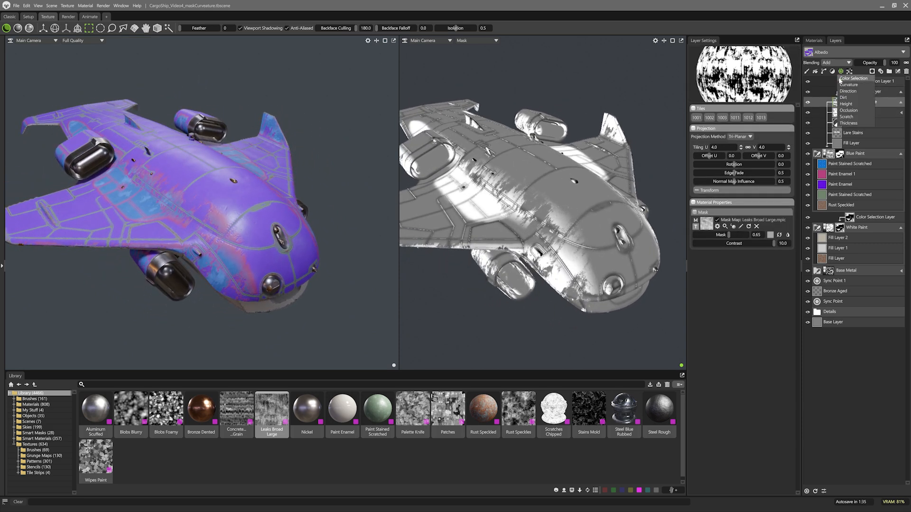
- Add an Up-Down Direction layer multiplied over the leaks, then reselect Leaks Broad Large
{"action": "left_click", "coordinate": [848, 91]}
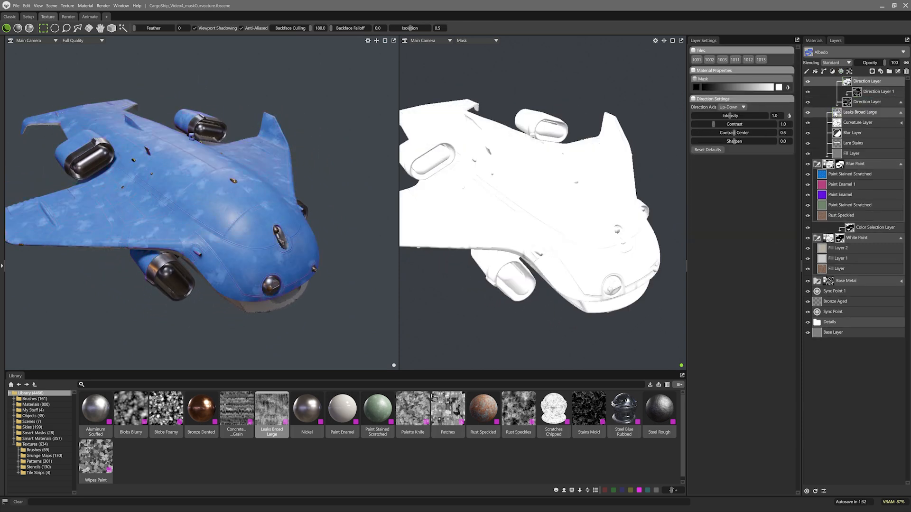
{"action": "left_click", "coordinate": [833, 62]}
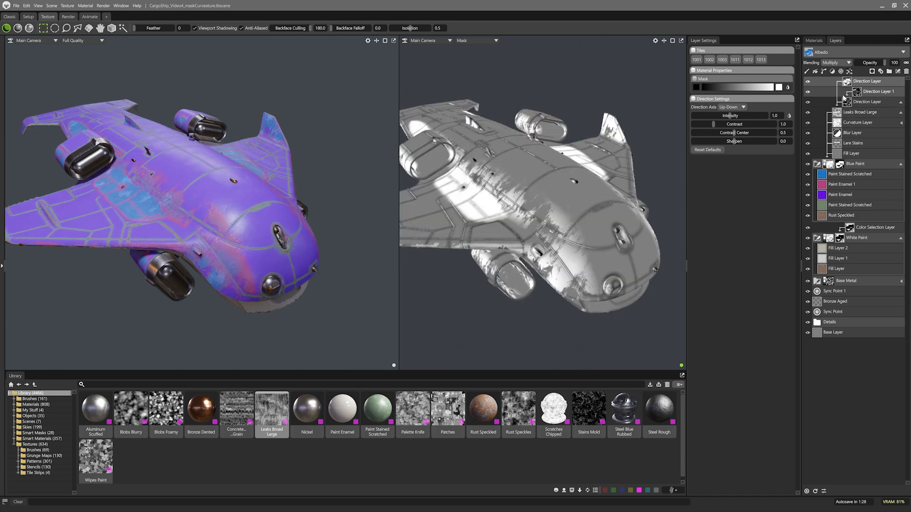
{"action": "left_click", "coordinate": [860, 111]}
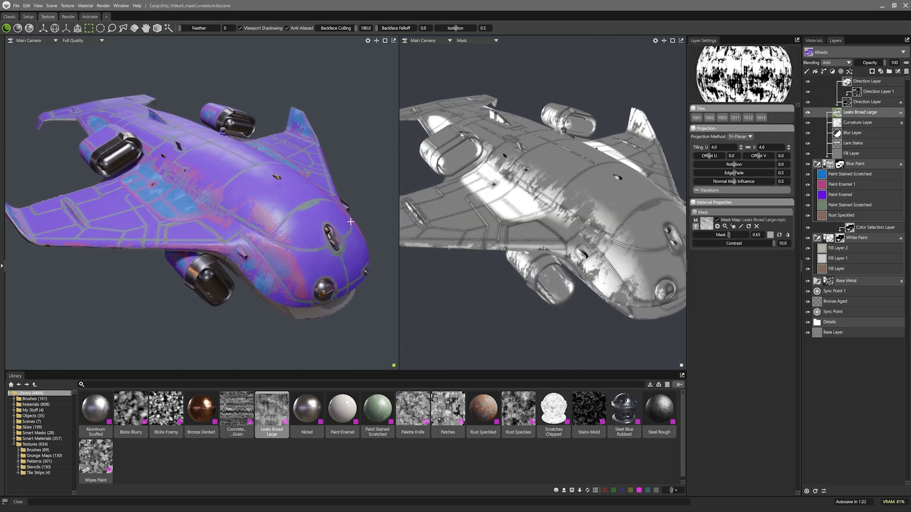
{"action": "left_click", "coordinate": [867, 81]}
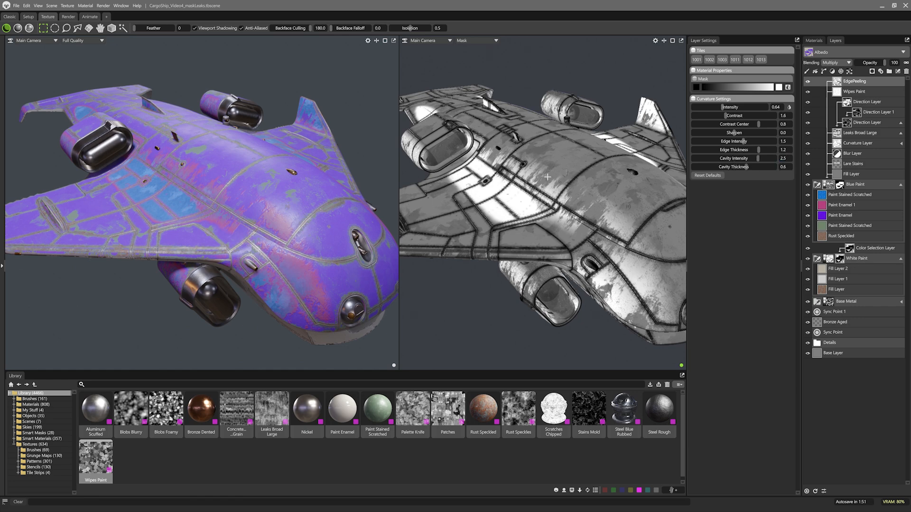
- Add Blobs Foamy and Palette Knife texture layers, tiling Palette Knife more finely
{"action": "scroll", "scroll_direction": "down", "scroll_amount": 3}
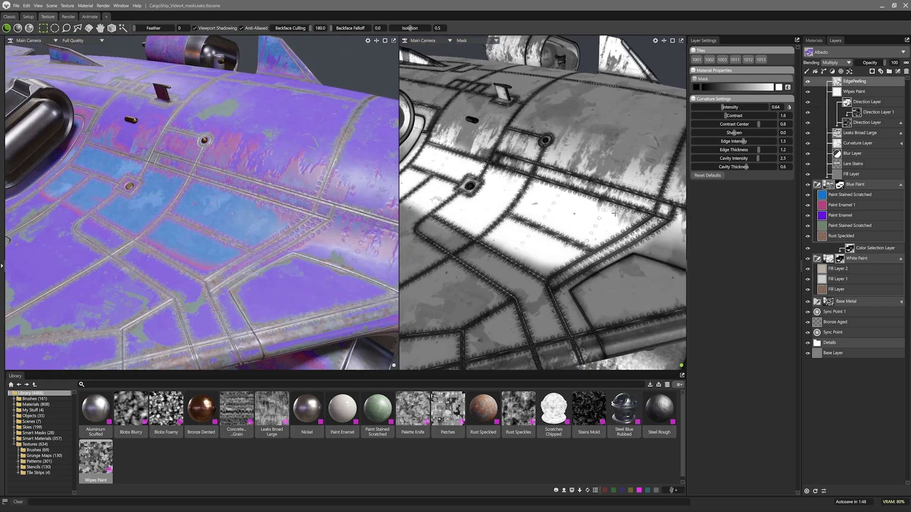
{"action": "left_click", "coordinate": [872, 71]}
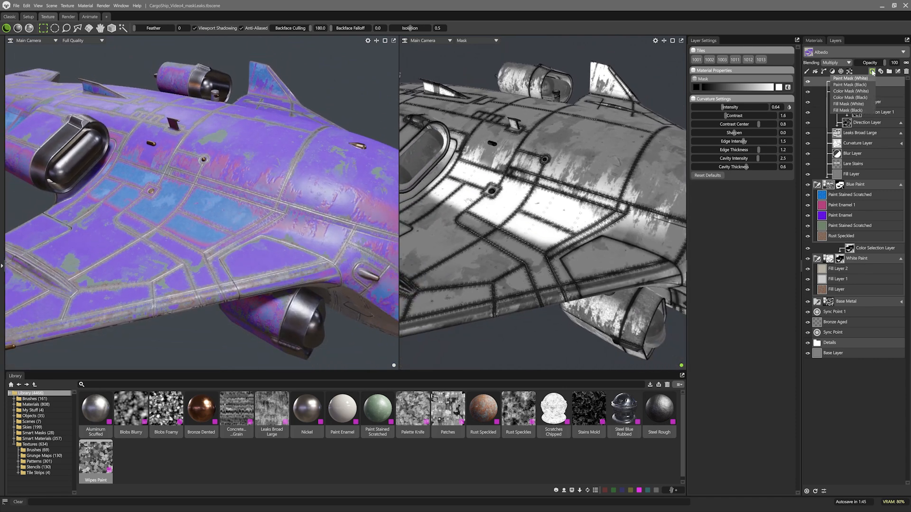
{"action": "mouse_move", "coordinate": [852, 91]}
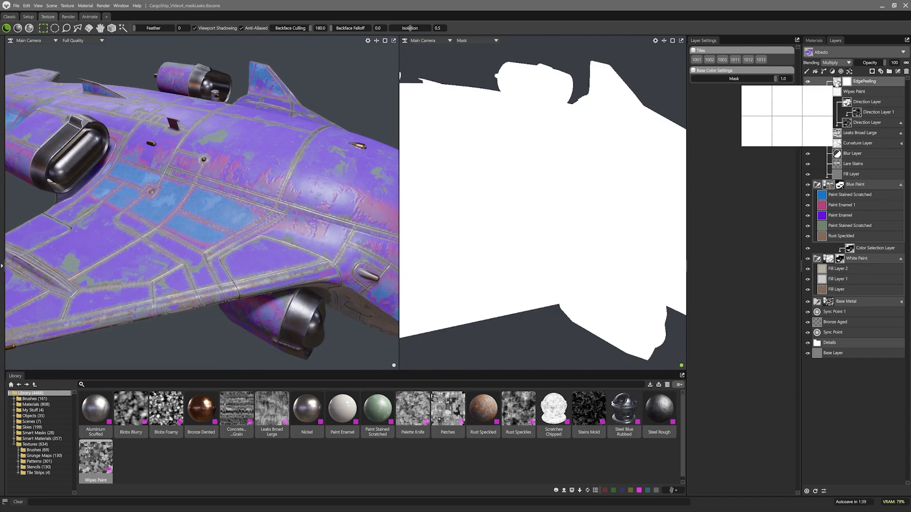
{"action": "left_click", "coordinate": [857, 143]}
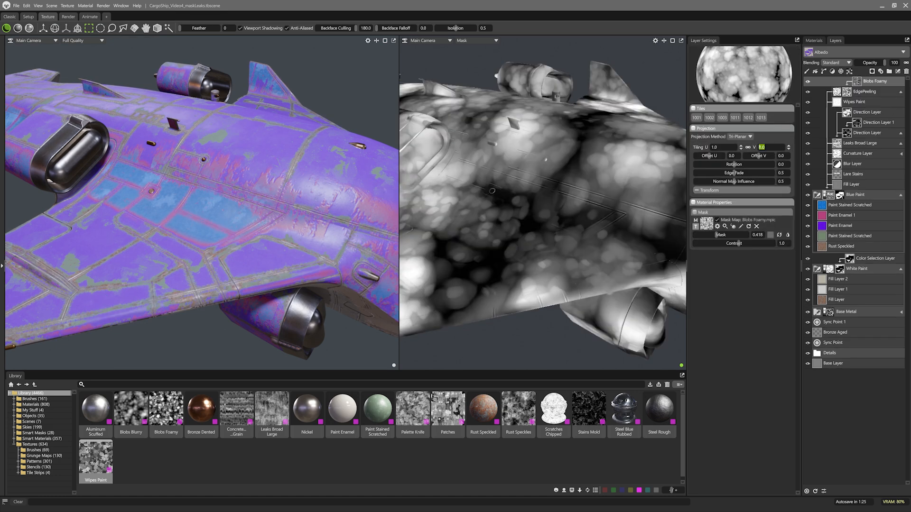
{"action": "type", "text": "4.0"}
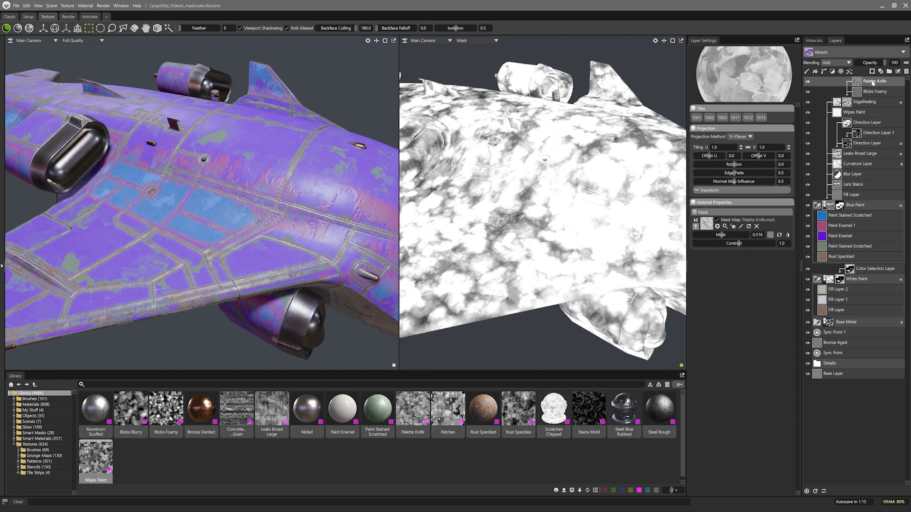
{"action": "left_click", "coordinate": [763, 147]}
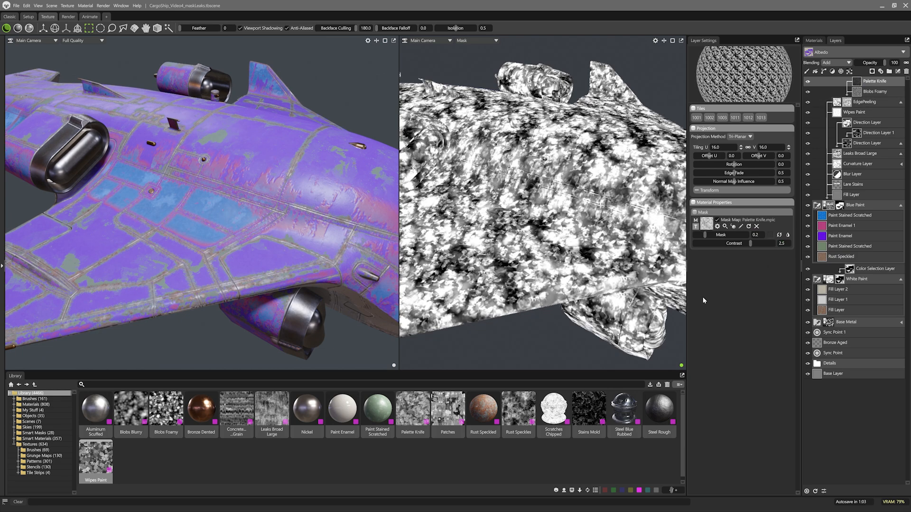
- Add a Patches texture layer to the mask and set it to Multiply
{"action": "left_click", "coordinate": [447, 407]}
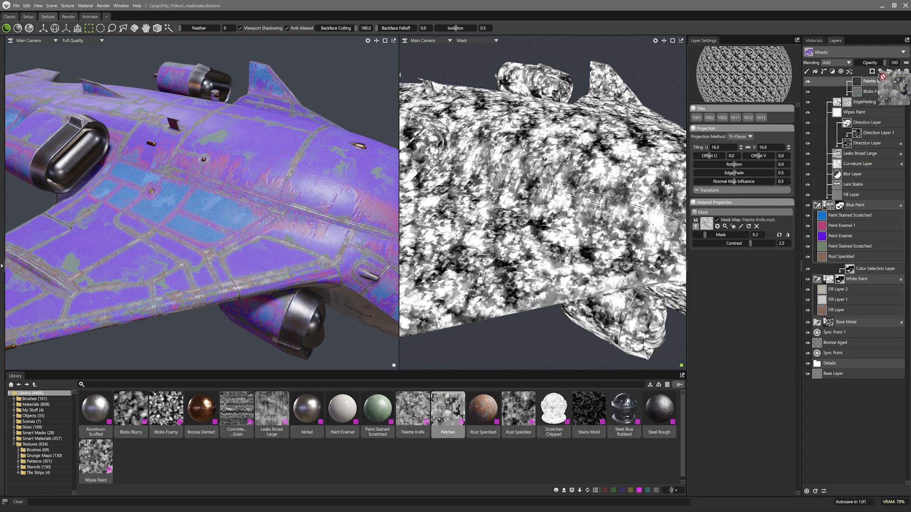
{"action": "left_click", "coordinate": [836, 62]}
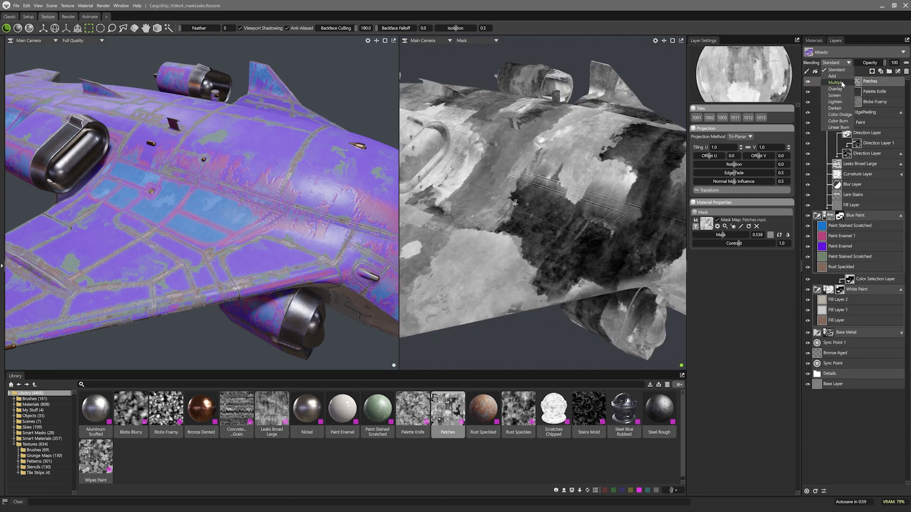
{"action": "left_click", "coordinate": [836, 83]}
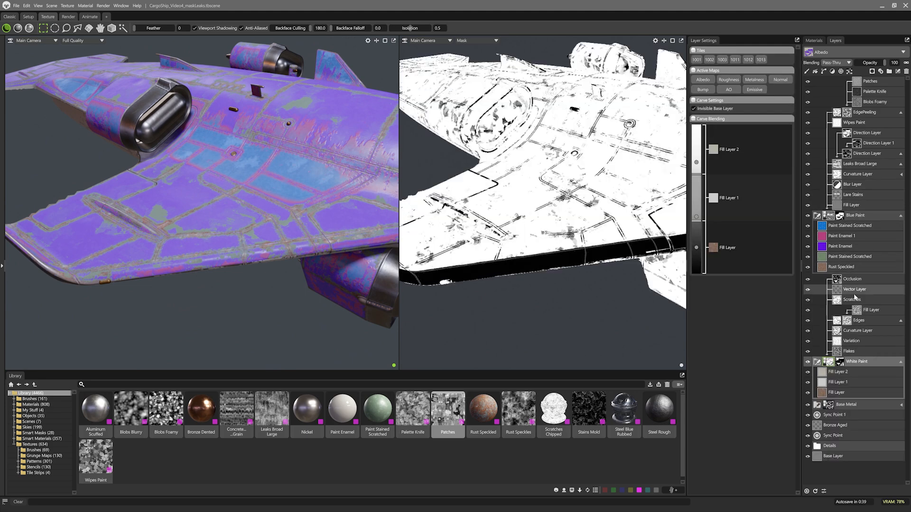
- Add Vector Layer 1 and a Blur layer with radius 8 to the peeling mask
{"action": "left_click", "coordinate": [855, 289]}
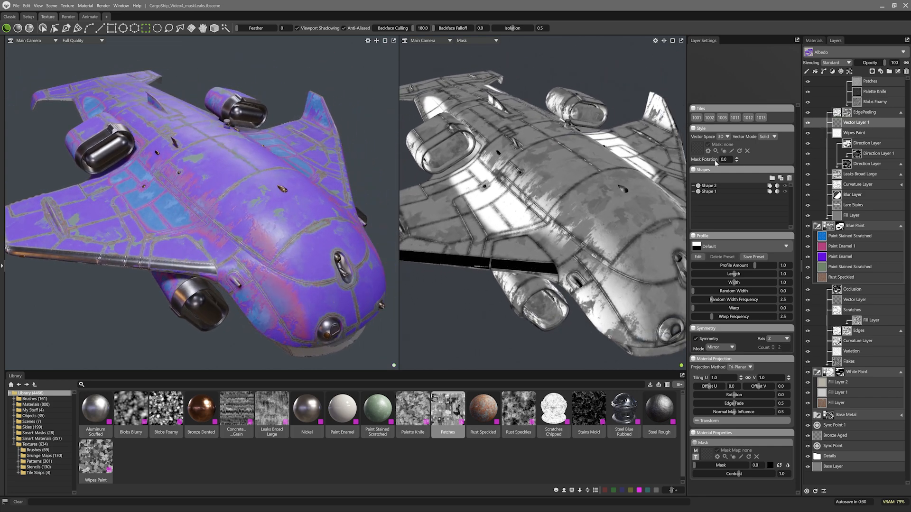
{"action": "left_click", "coordinate": [832, 71]}
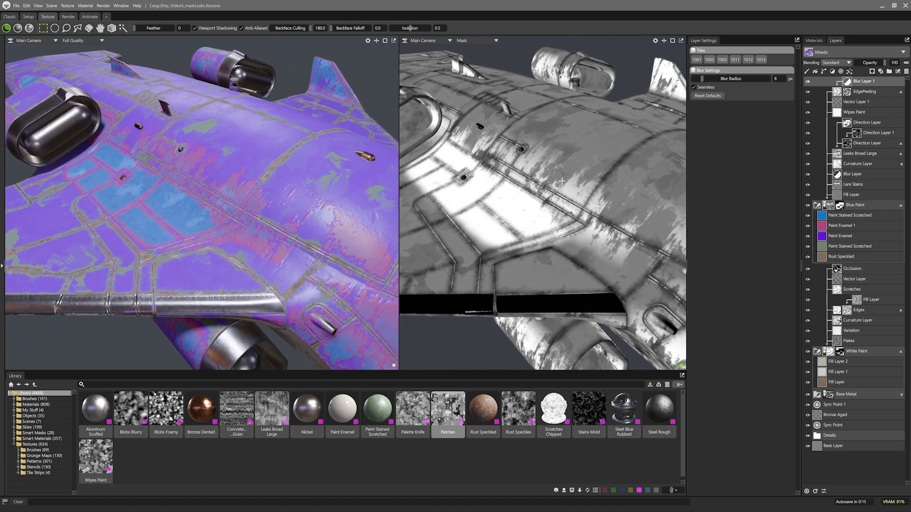
{"action": "mouse_move", "coordinate": [453, 204]}
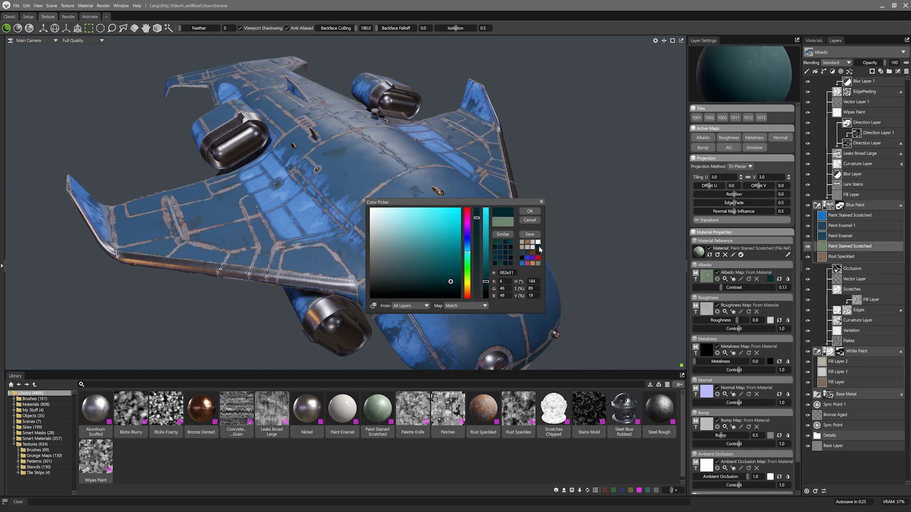
- Recolour the scratched paint, Paint Enamel 1 and Paint Enamel layers to dark blues
{"action": "left_click", "coordinate": [528, 211]}
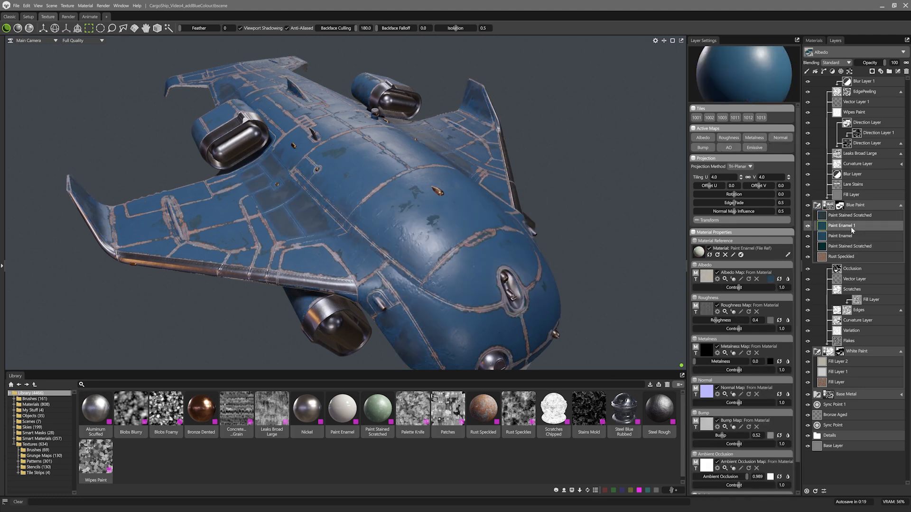
{"action": "left_click", "coordinate": [842, 235]}
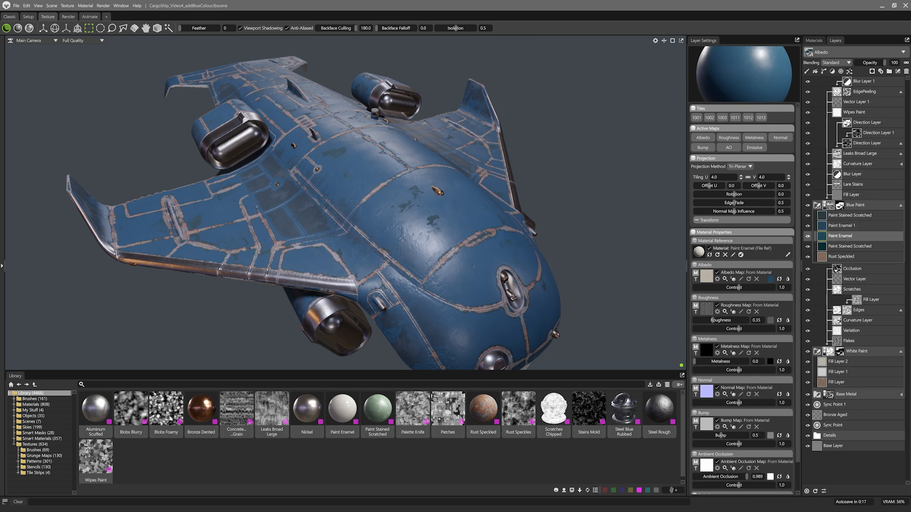
{"action": "left_click", "coordinate": [848, 246]}
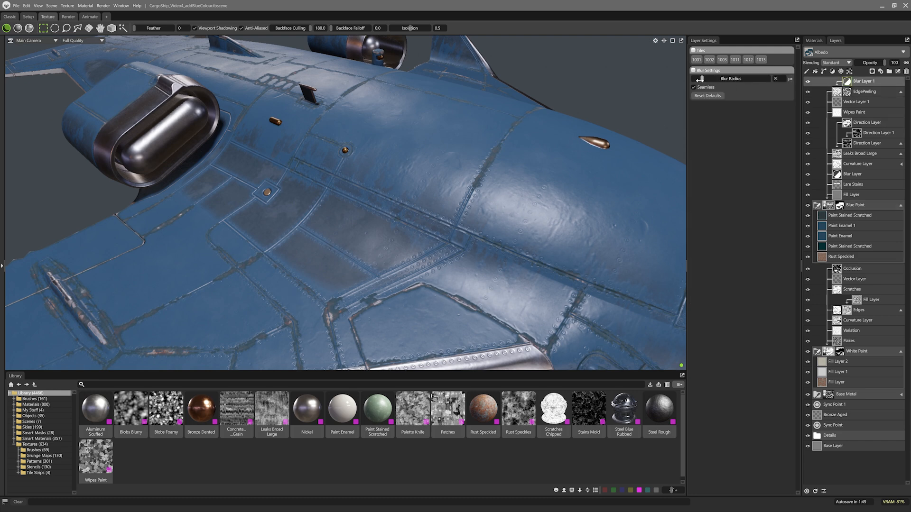
- Drop Blur Layer 1's radius from 8 to 2 and orbit to inspect the crisper chips
{"action": "left_click_drag", "start_coordinate": [756, 78], "coordinate": [703, 78]}
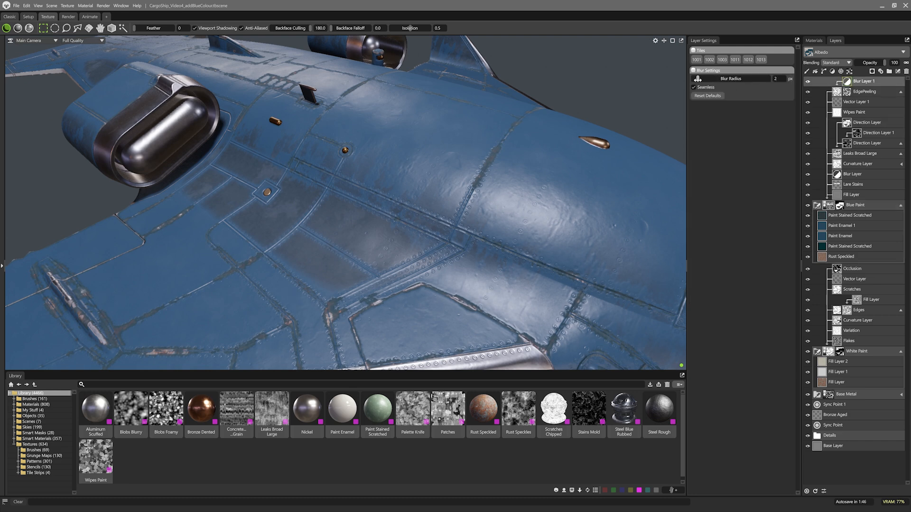
{"action": "left_click_drag", "start_coordinate": [700, 78], "coordinate": [706, 78]}
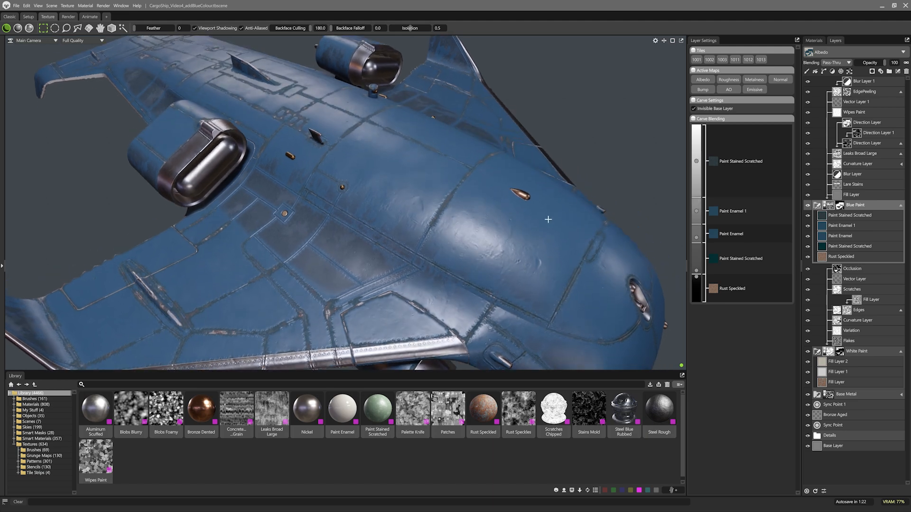
{"action": "left_click_drag", "start_coordinate": [548, 219], "coordinate": [465, 210]}
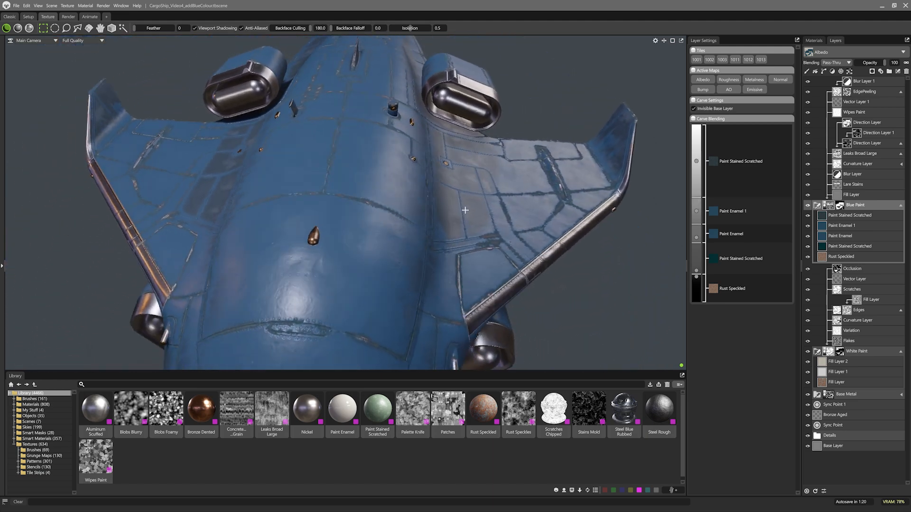